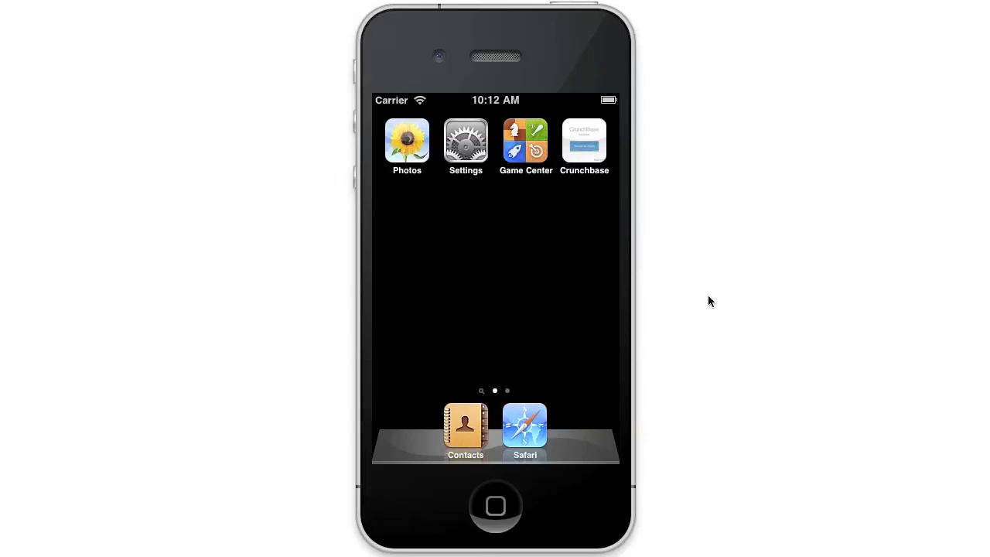
pyautogui.moveTo(661, 234)
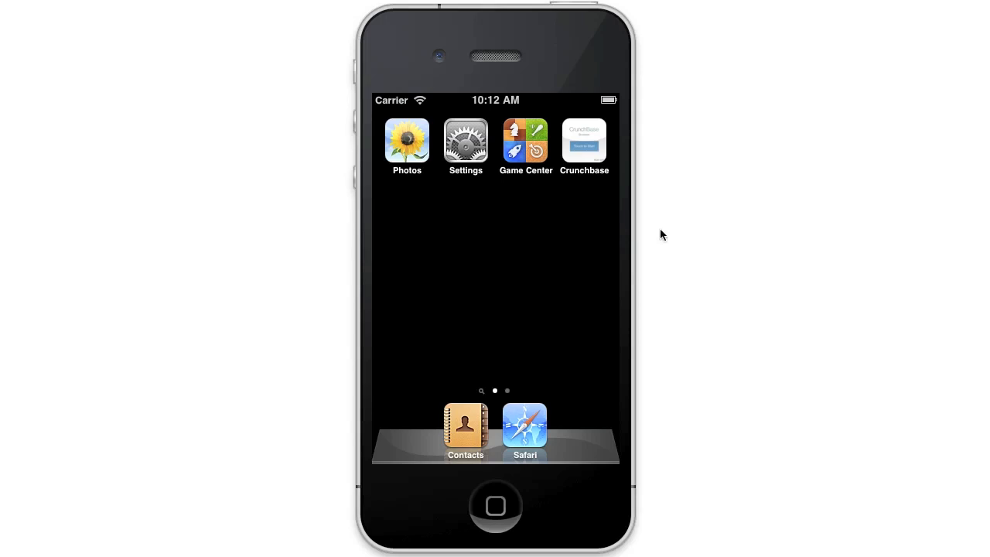
pyautogui.moveTo(658, 226)
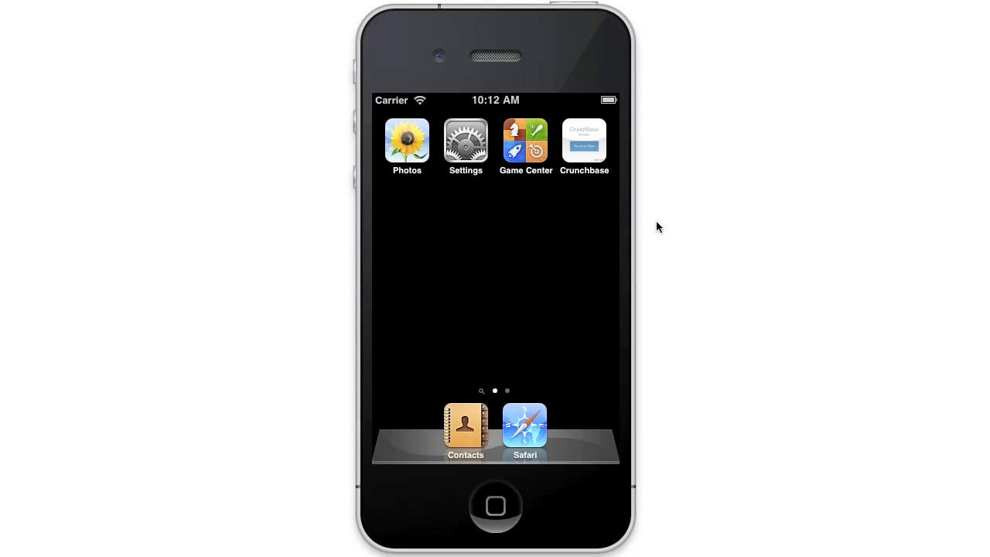
pyautogui.moveTo(624, 189)
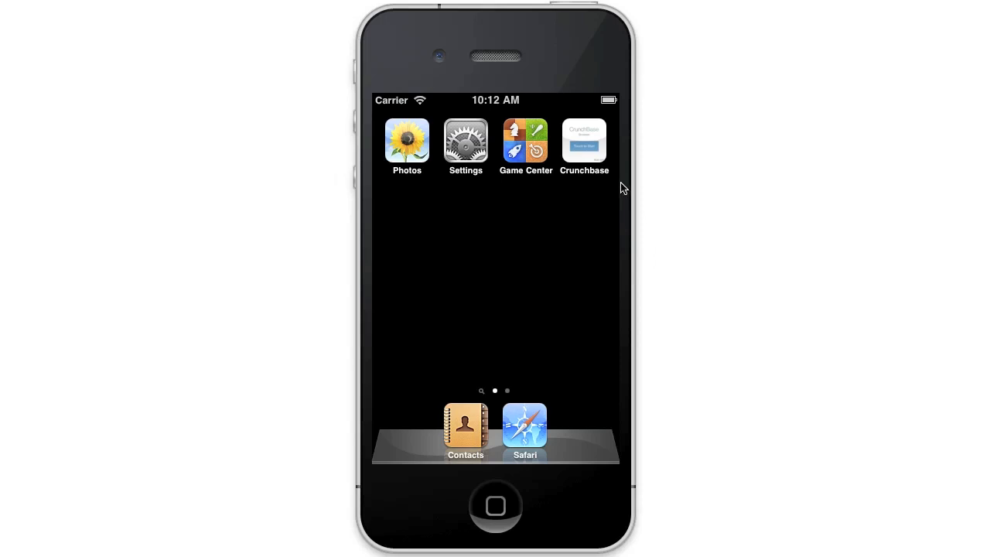
pyautogui.moveTo(592, 148)
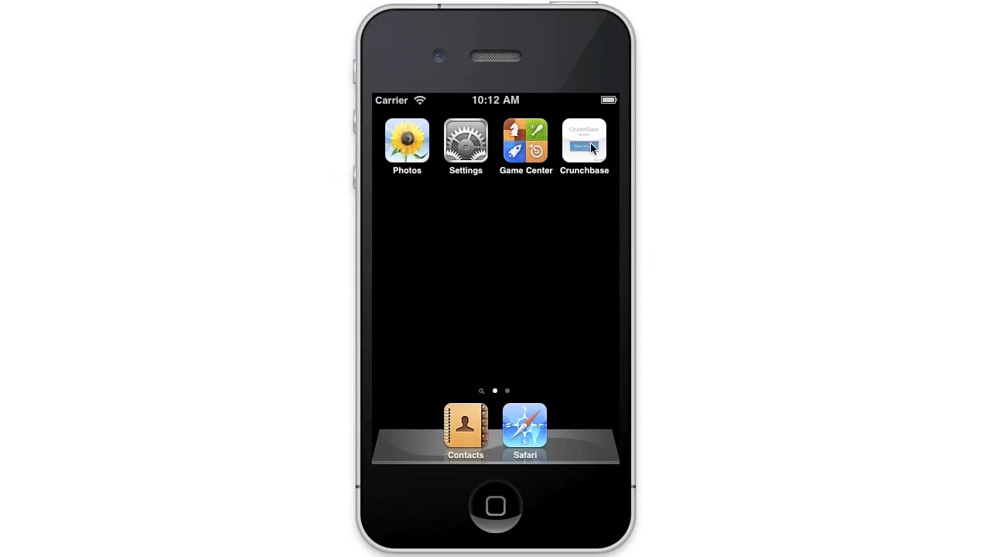
# Launch CrunchBase Browser, pass Touch to Start, and search for Facebook ('fac').
pyautogui.click(583, 140)
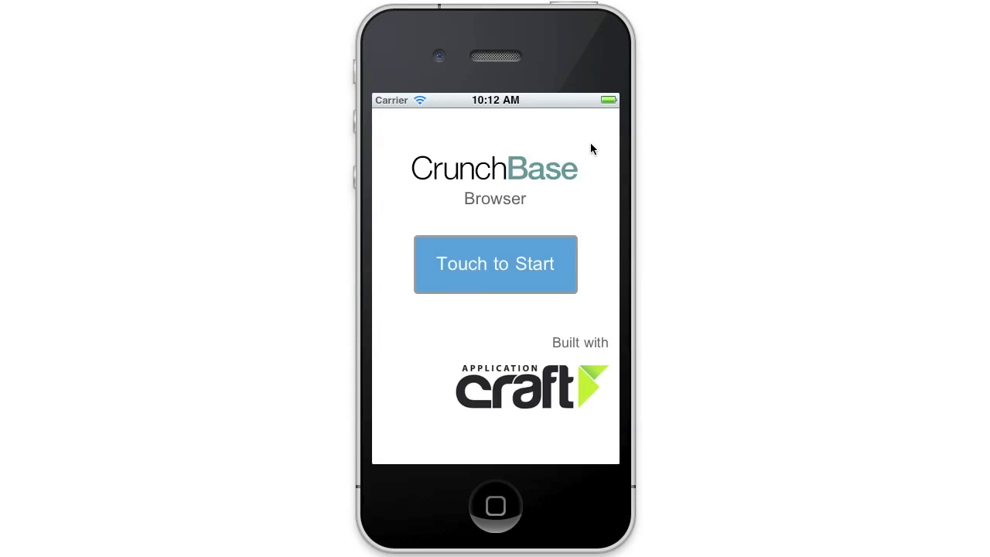
pyautogui.moveTo(485, 269)
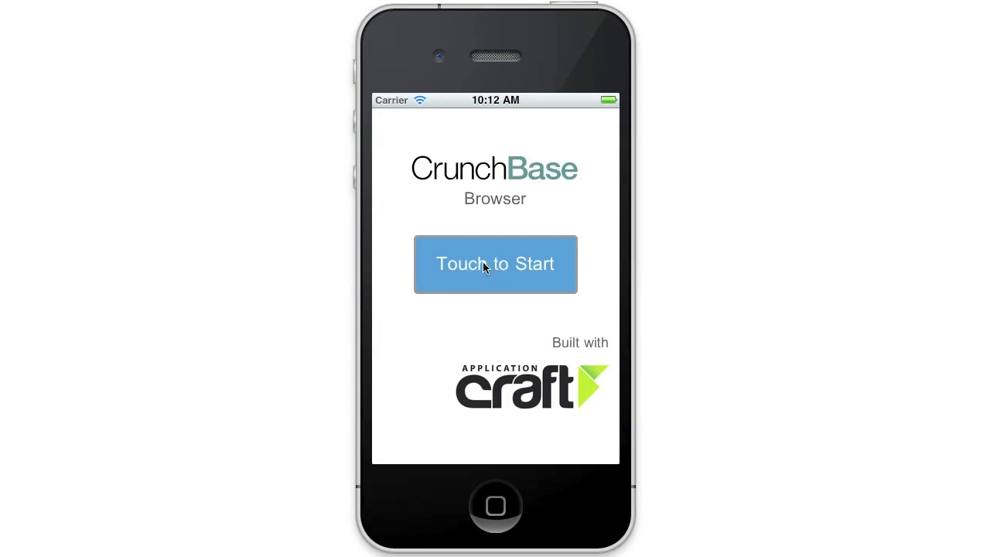
pyautogui.click(495, 264)
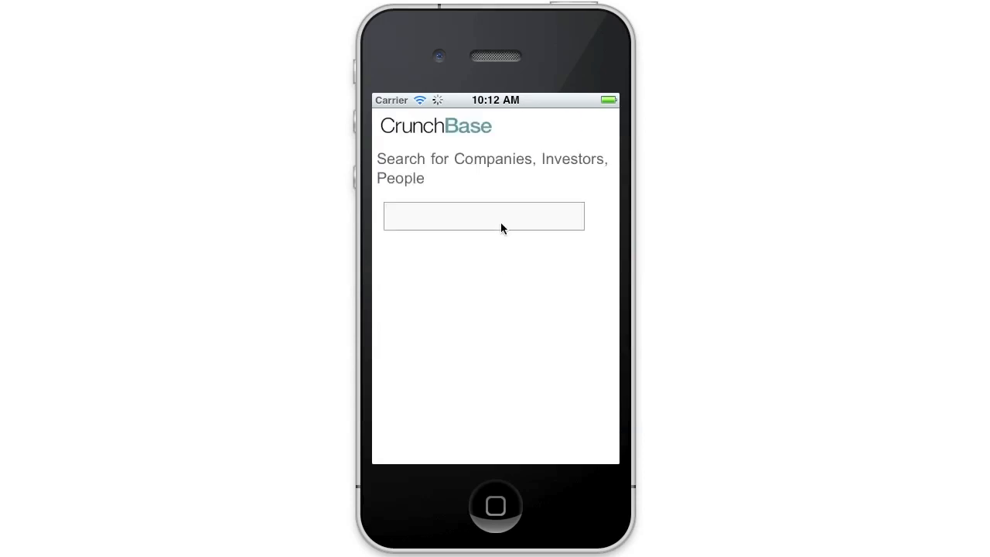
pyautogui.click(483, 215)
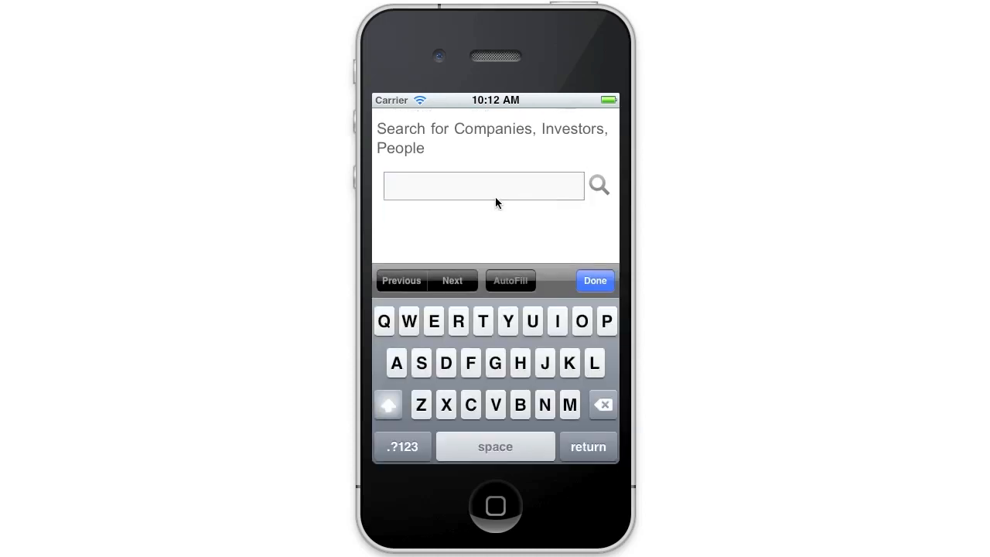
pyautogui.write('fac')
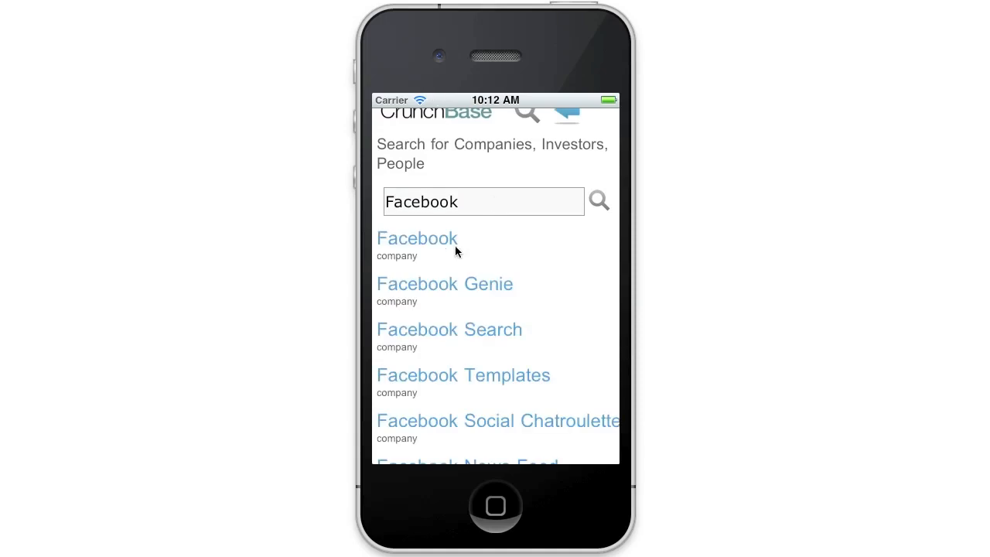
pyautogui.moveTo(460, 258)
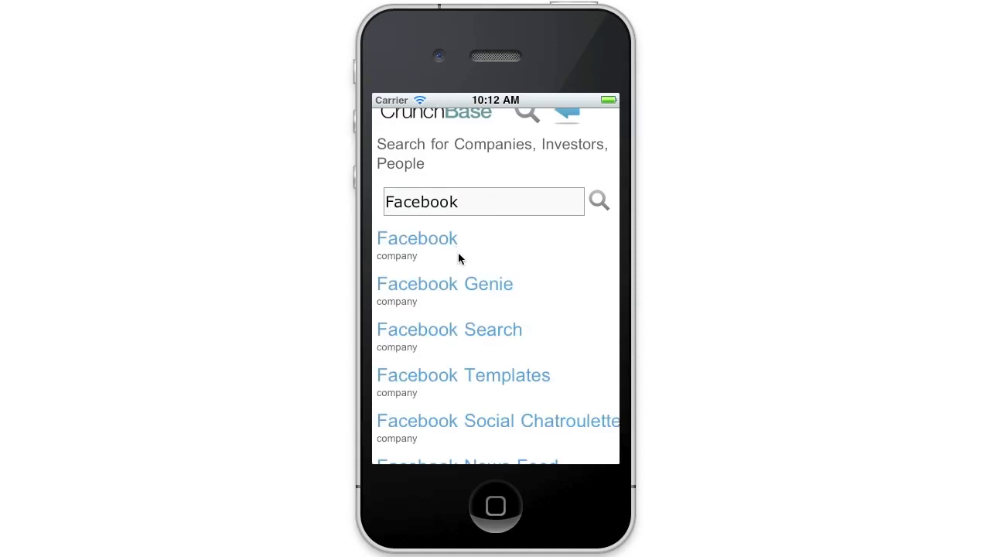
pyautogui.moveTo(455, 278)
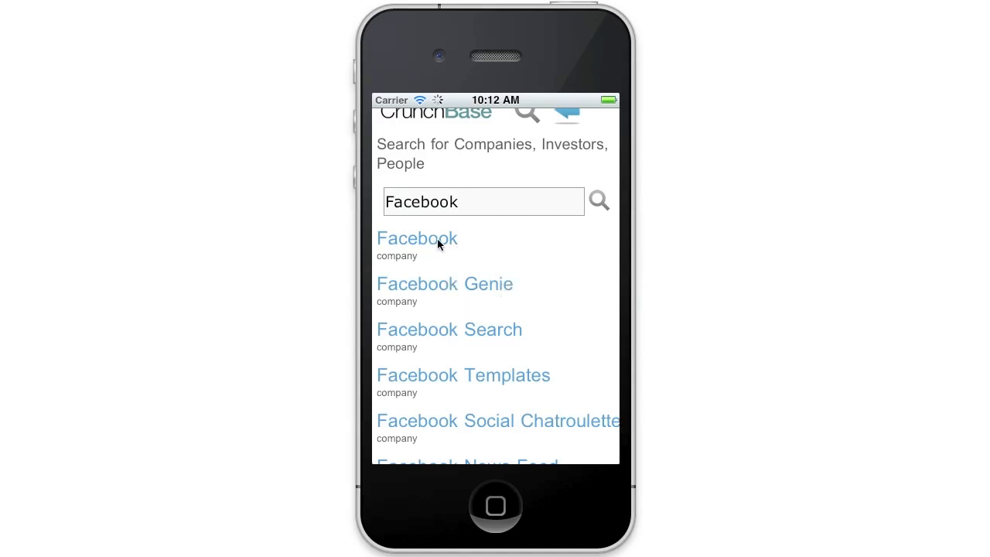
pyautogui.click(417, 238)
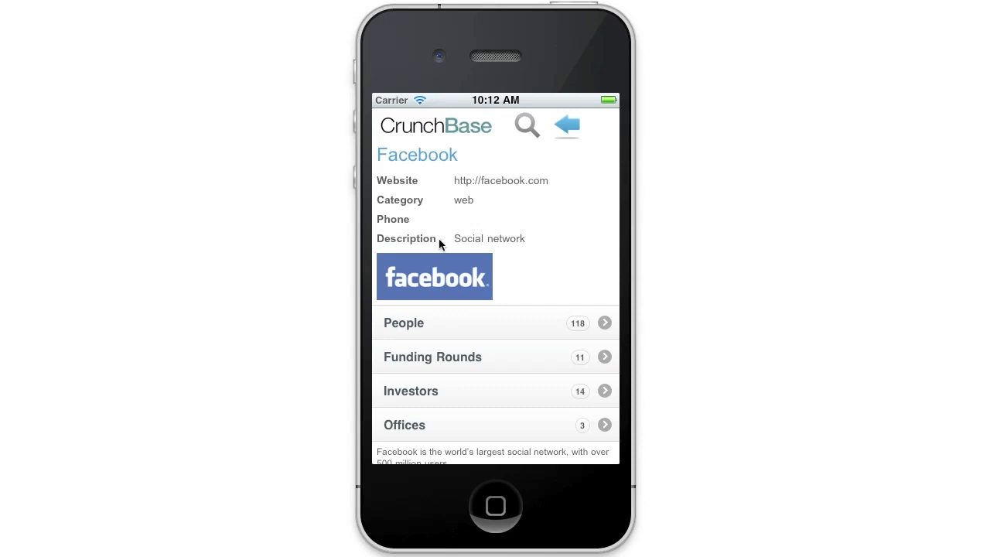
pyautogui.moveTo(555, 266)
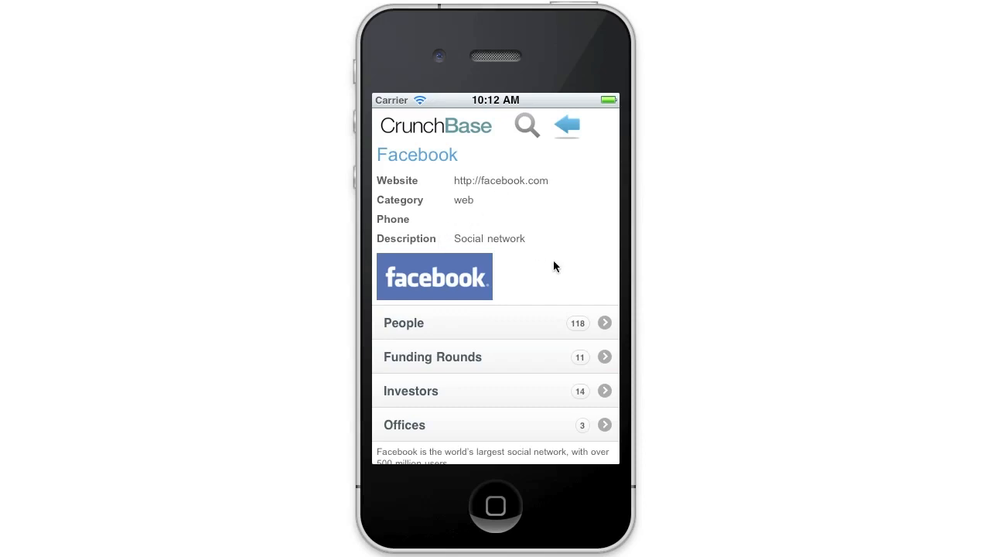
pyautogui.moveTo(527, 247)
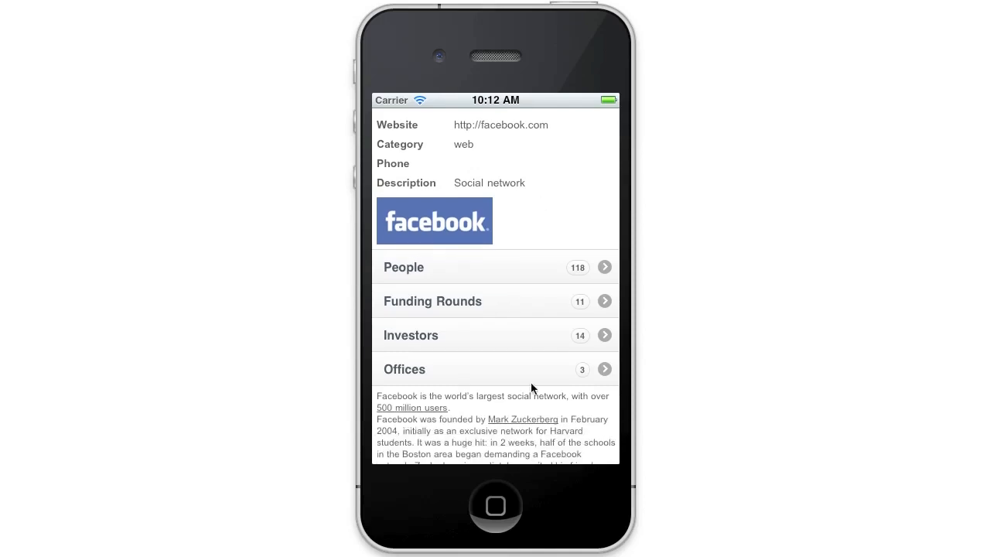
pyautogui.moveTo(592, 337)
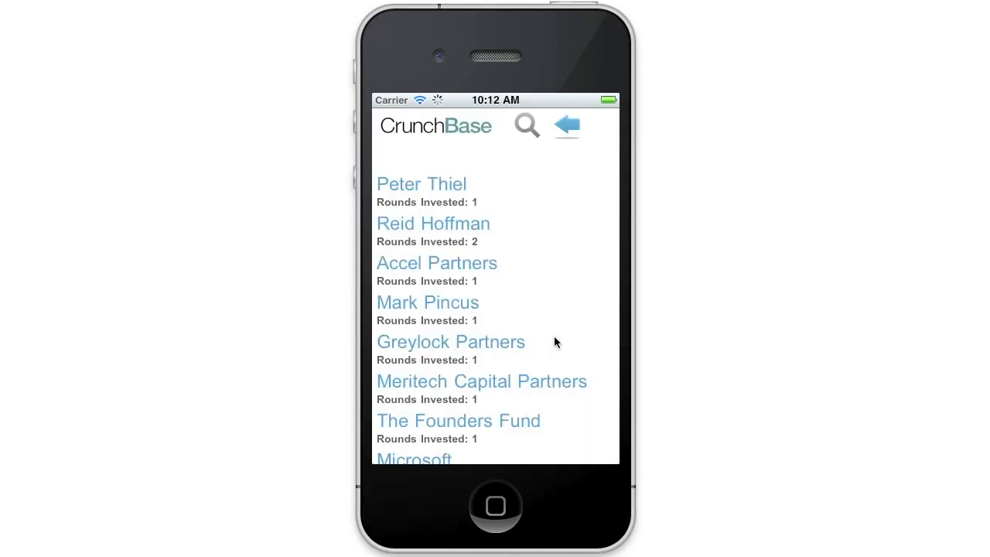
pyautogui.scroll(-3)
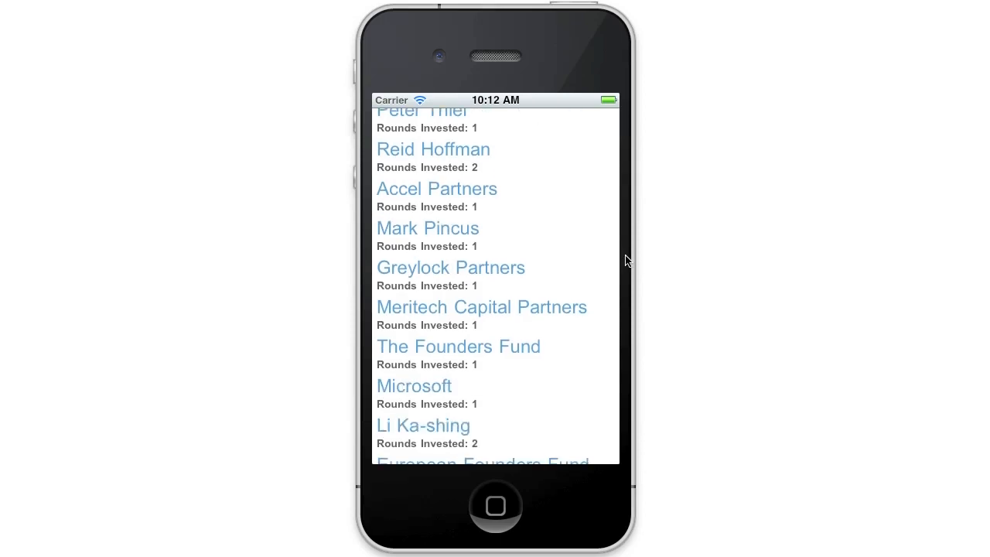
pyautogui.moveTo(438, 276)
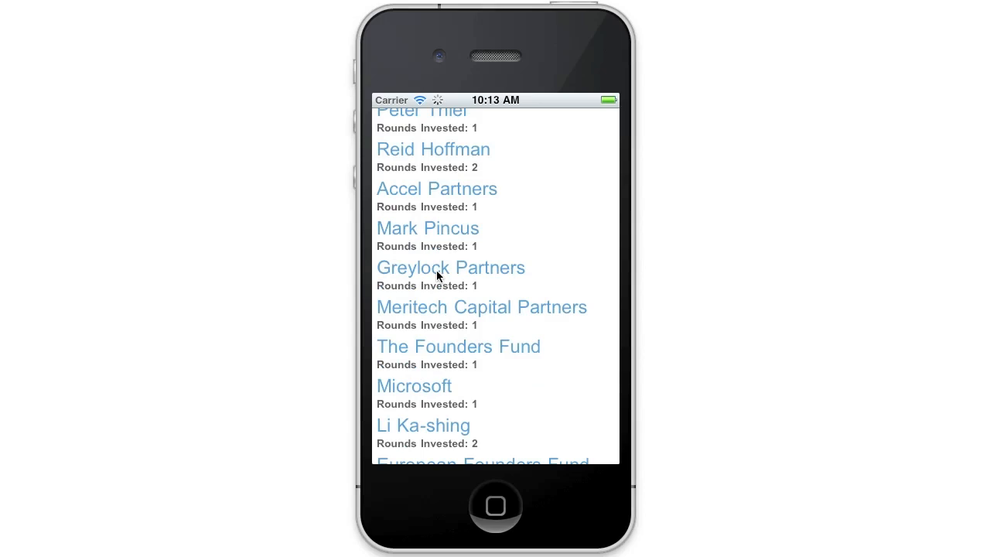
pyautogui.click(450, 267)
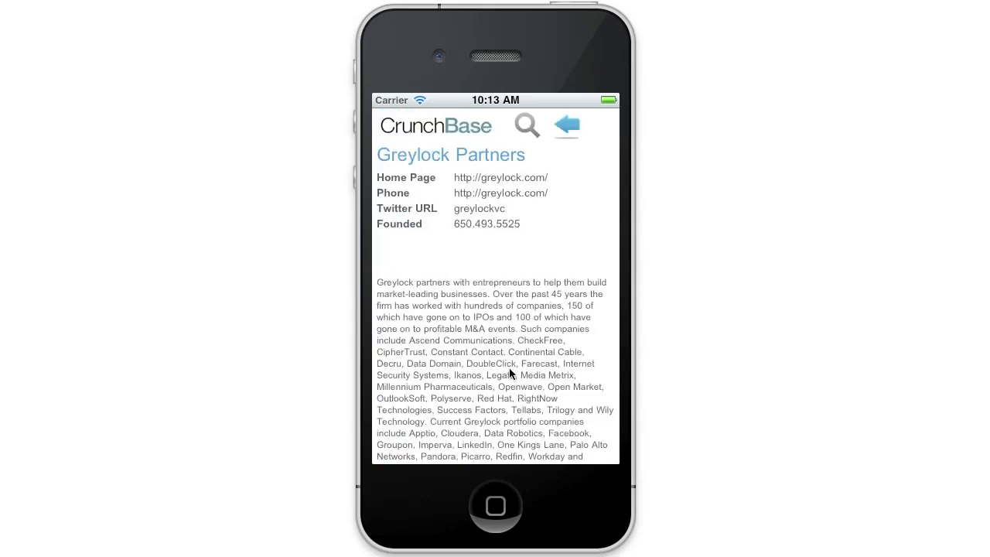
pyautogui.scroll(-3)
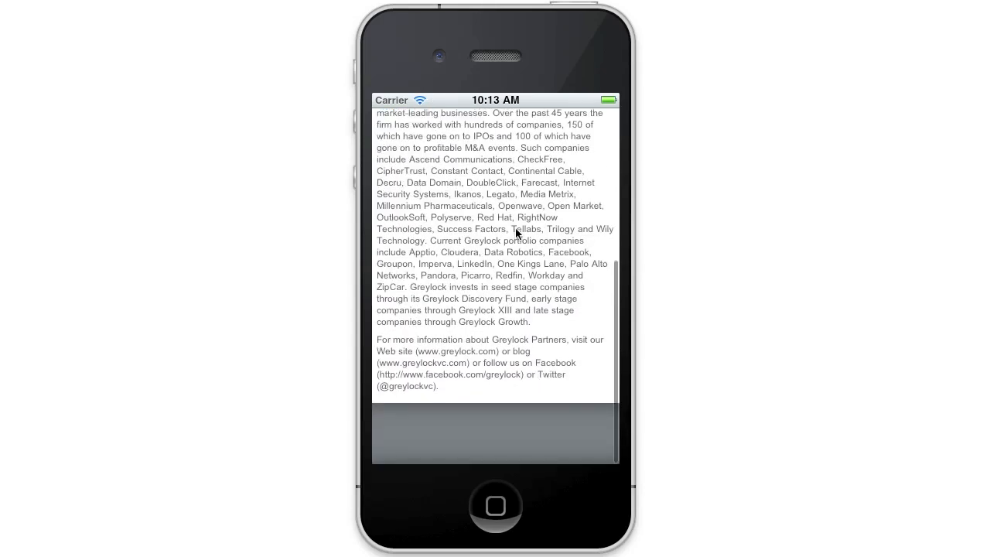
pyautogui.scroll(3)
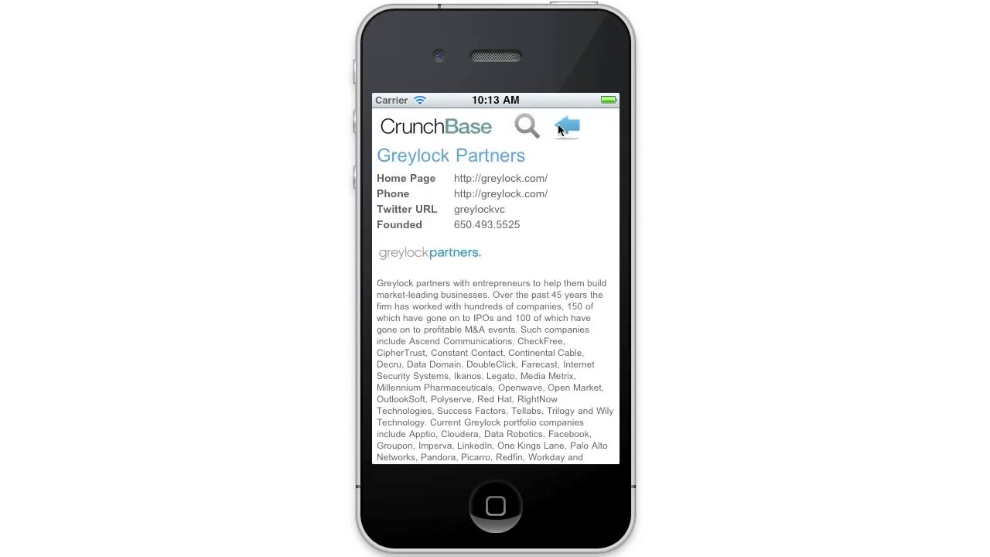
# Go from Facebook's investors to Meritech Capital Partners' investments and browse PopCap Games' profile.
pyautogui.click(567, 126)
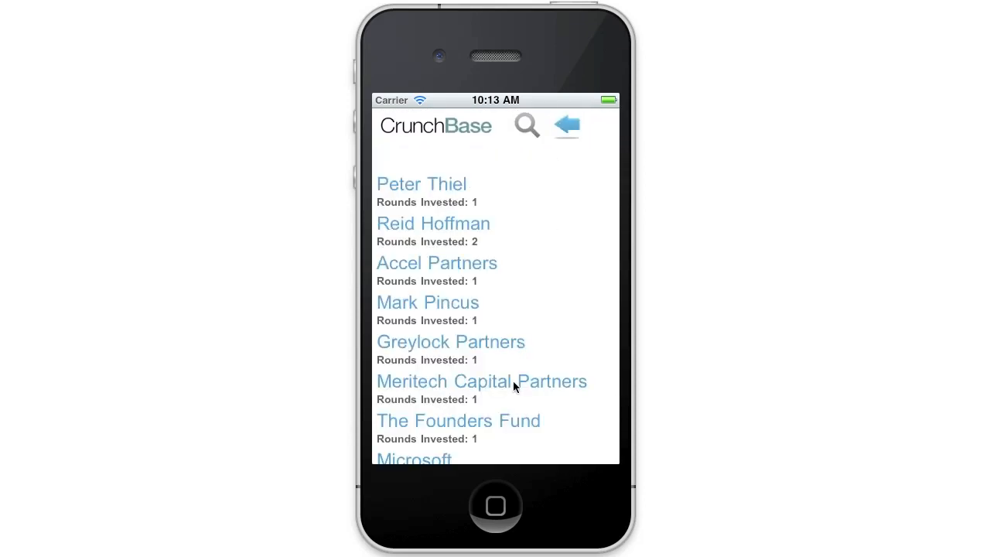
pyautogui.click(481, 381)
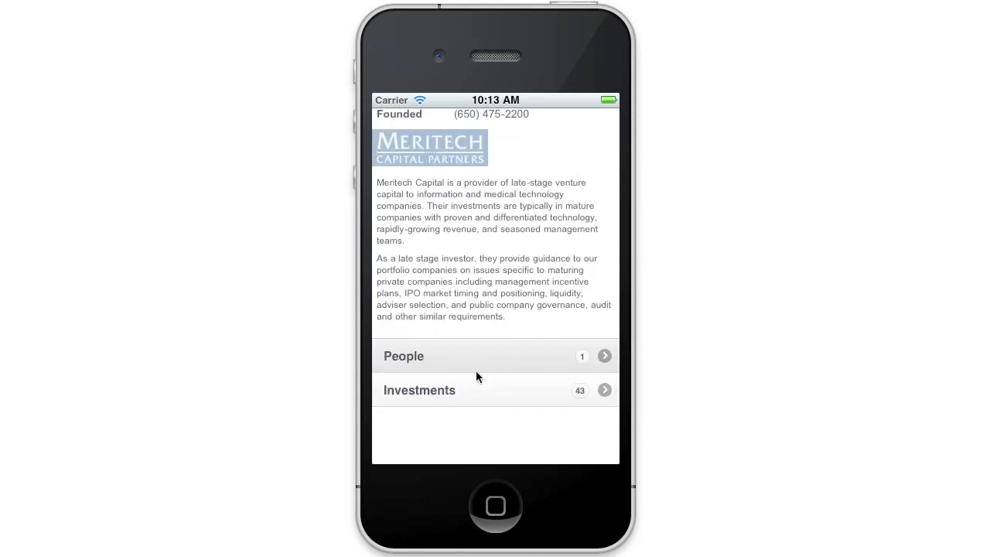
pyautogui.moveTo(452, 395)
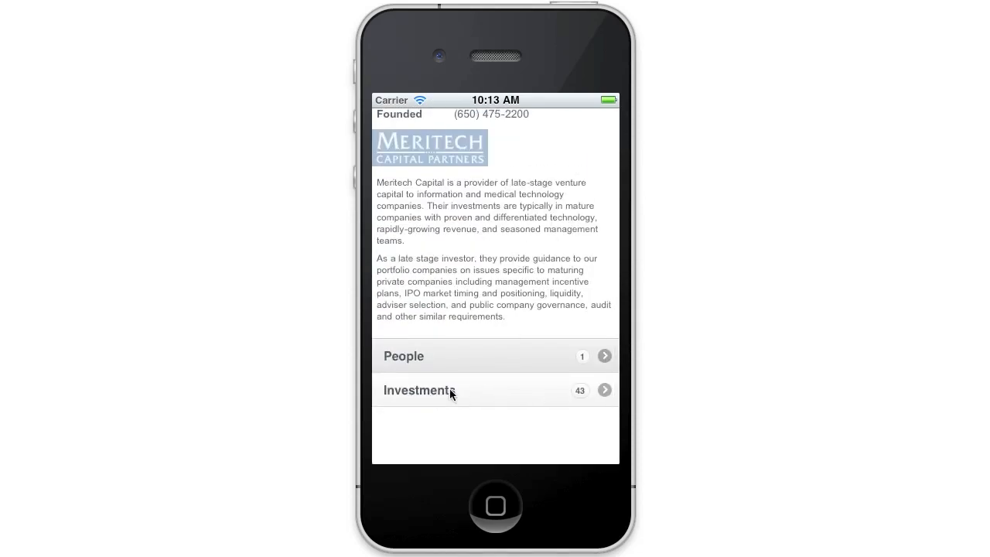
pyautogui.click(495, 390)
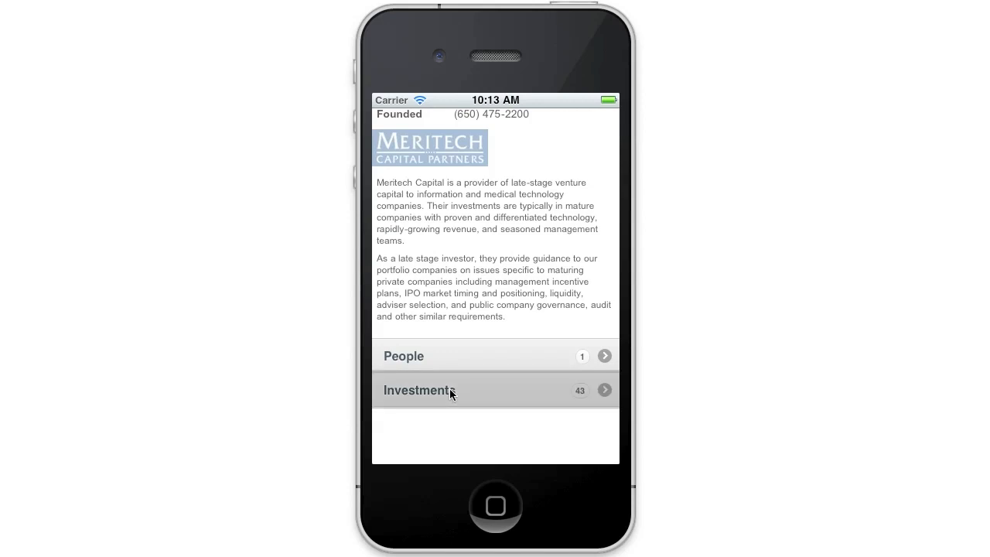
pyautogui.click(495, 390)
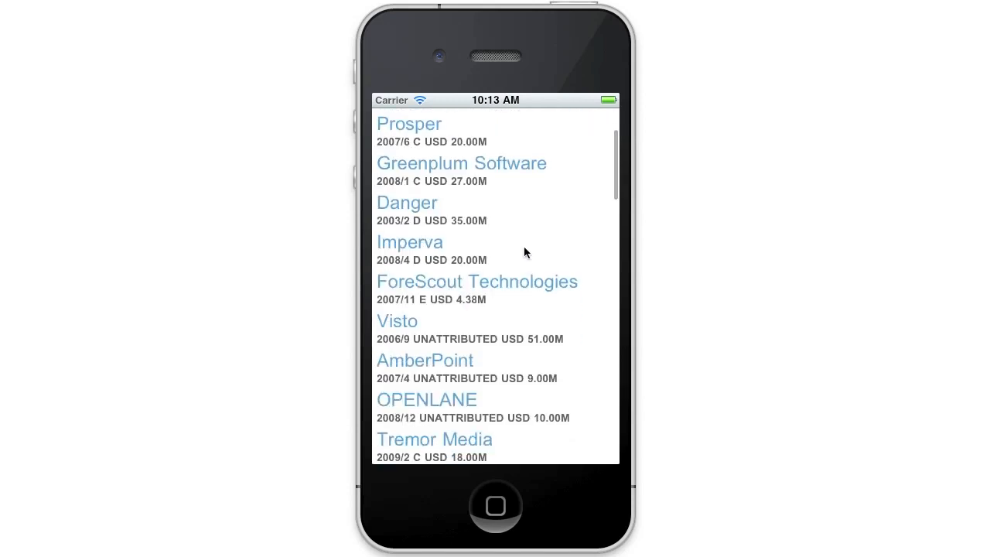
pyautogui.scroll(-3)
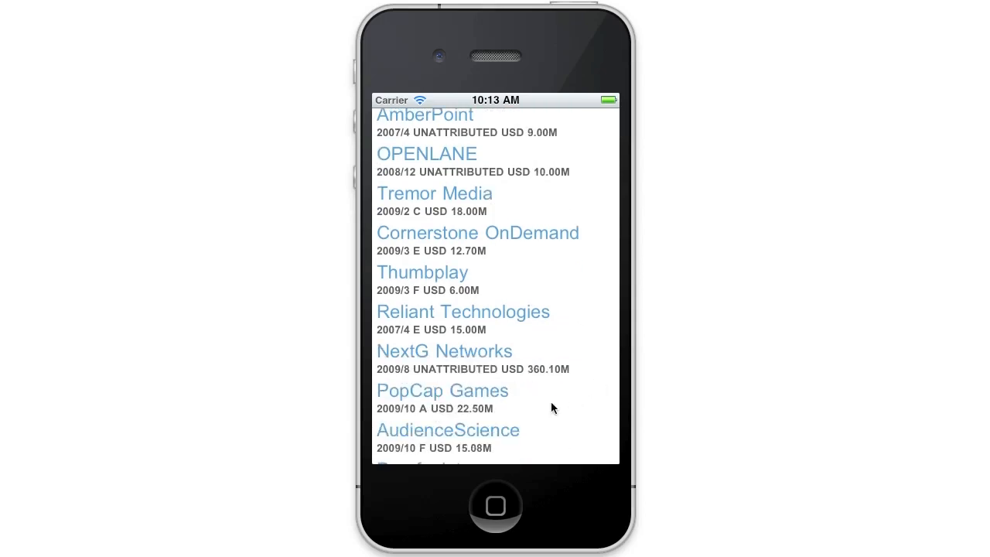
pyautogui.click(441, 389)
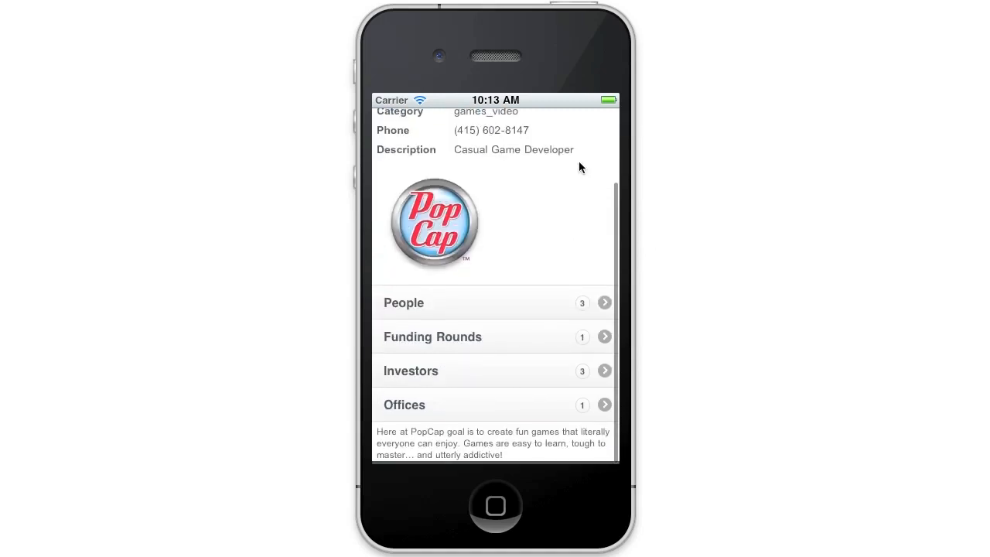
pyautogui.scroll(3)
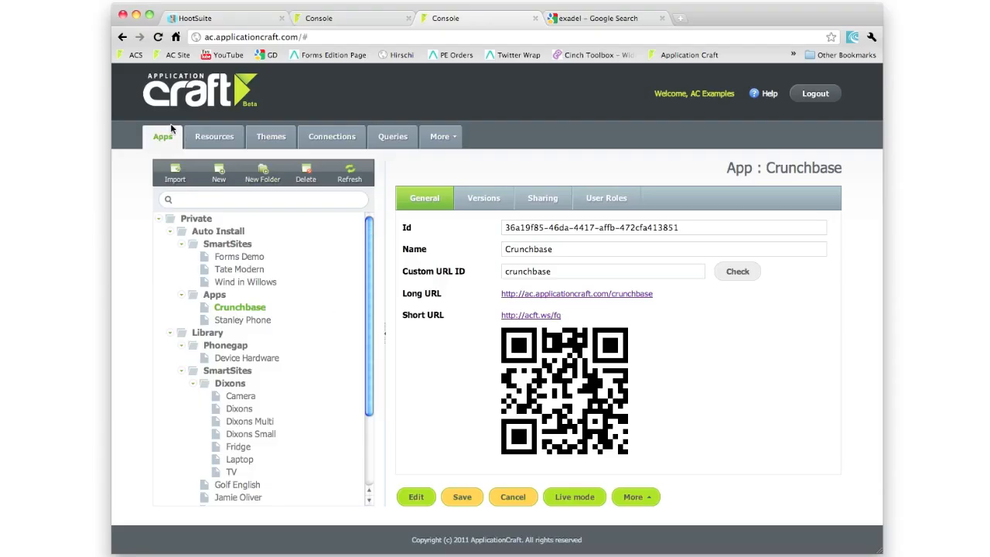
pyautogui.moveTo(234, 293)
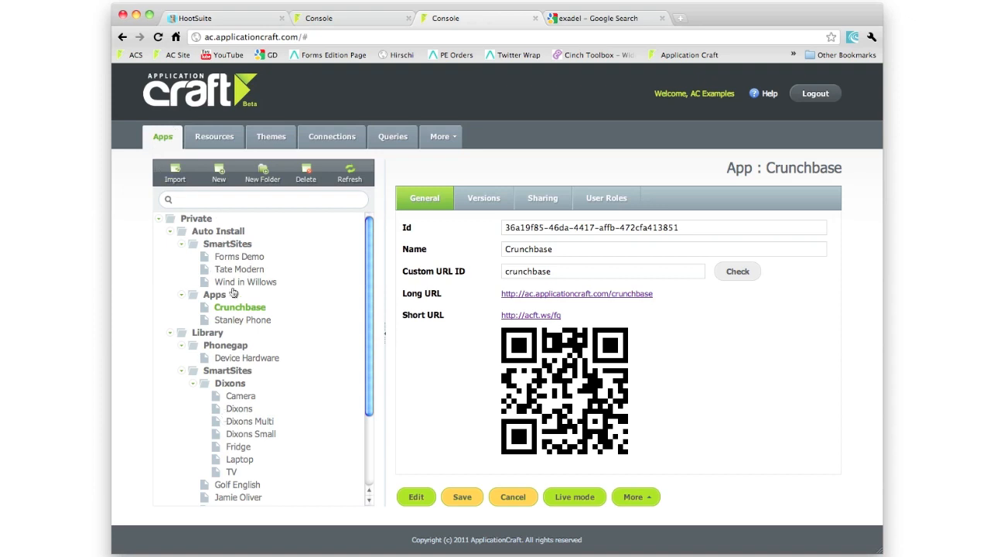
# Collapse the Apps tab folder tree using its expander arrows.
pyautogui.click(162, 218)
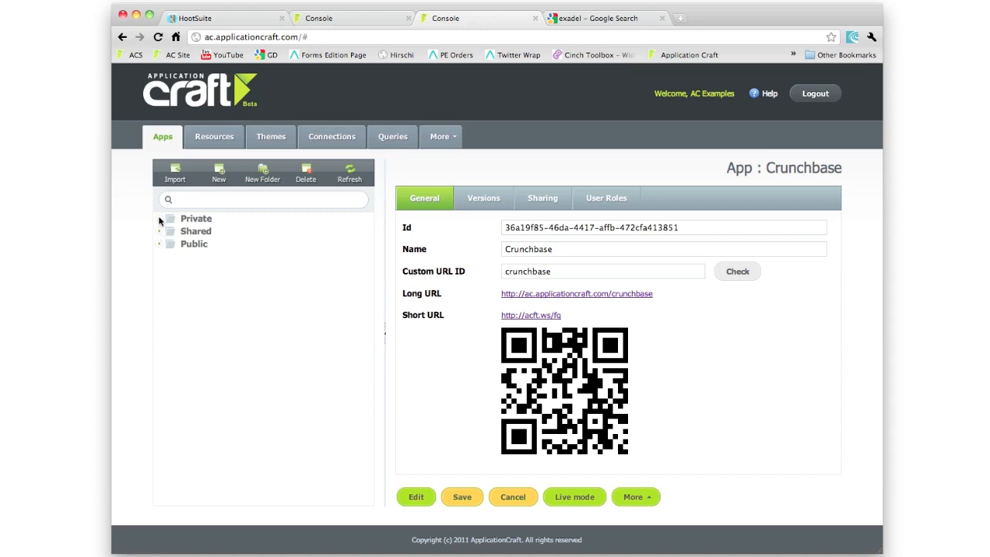
pyautogui.click(159, 218)
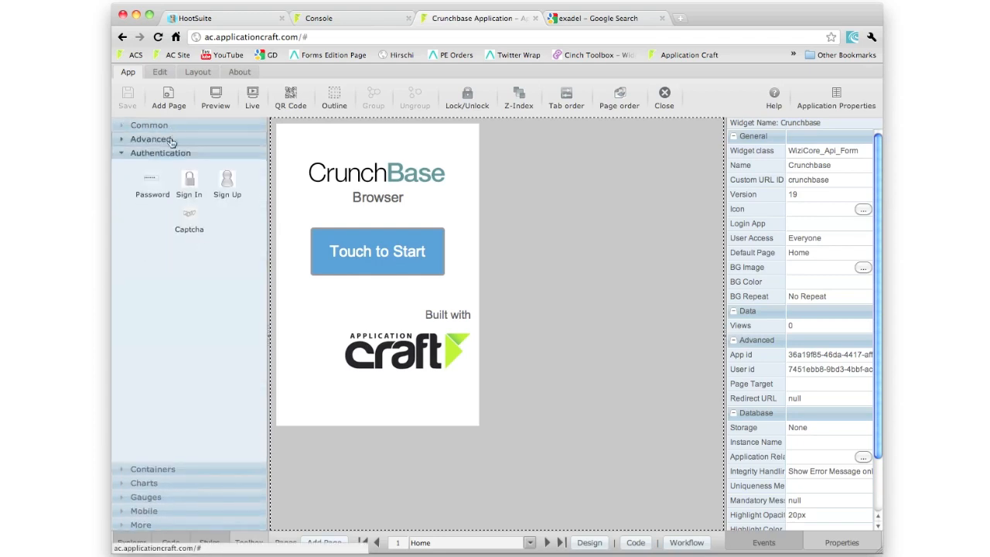
# Expand the Common Toolbox group and show the page list (Home, Search, Company, etc.).
pyautogui.click(149, 124)
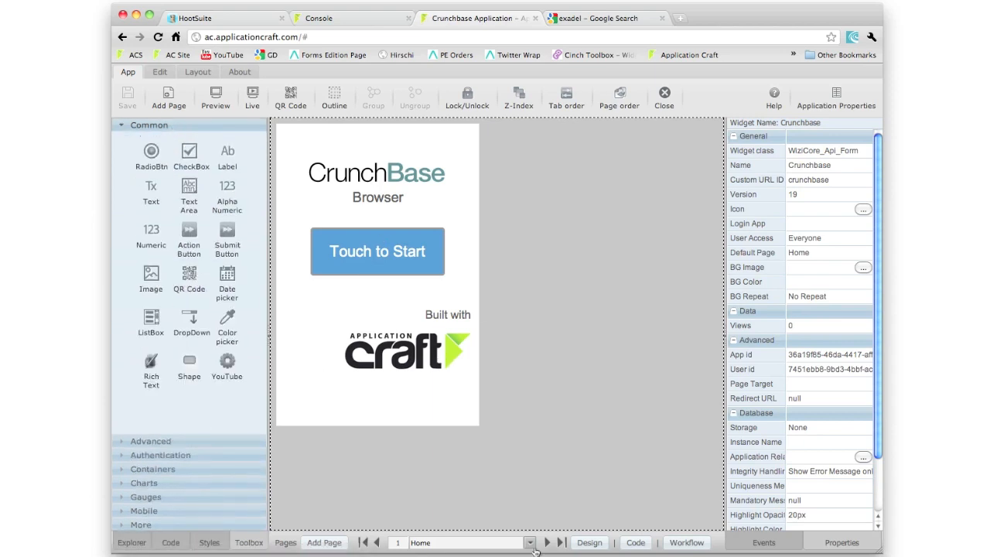
pyautogui.click(531, 542)
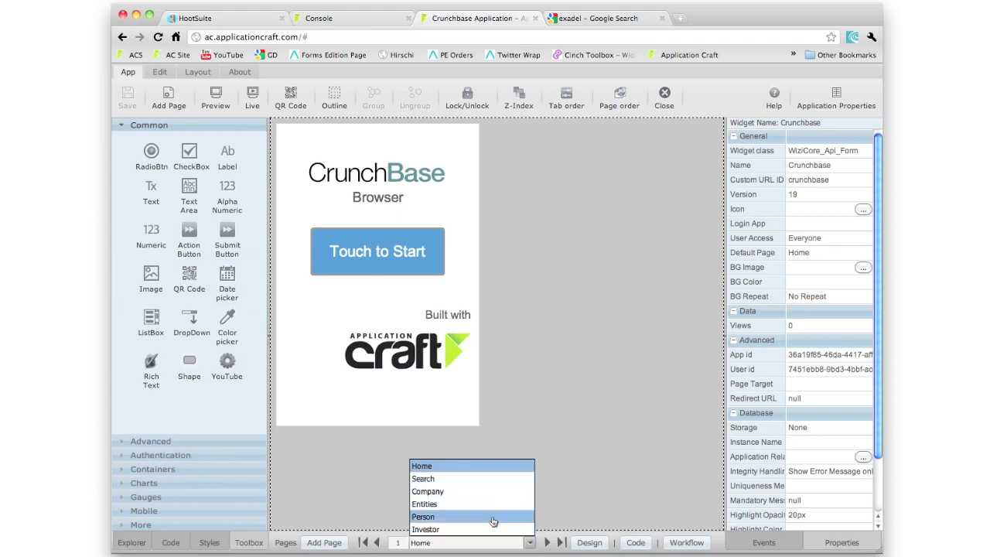
pyautogui.moveTo(480, 491)
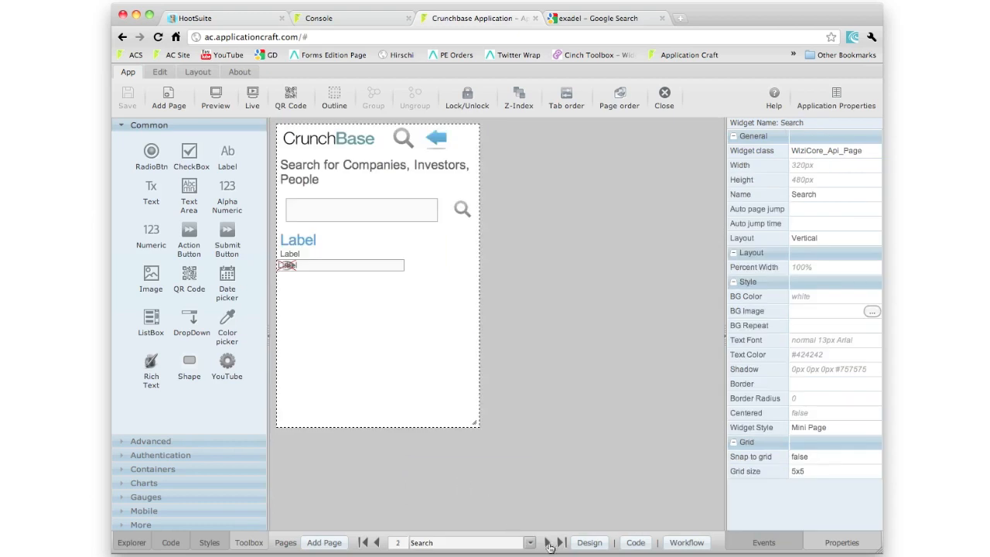
pyautogui.moveTo(317, 244)
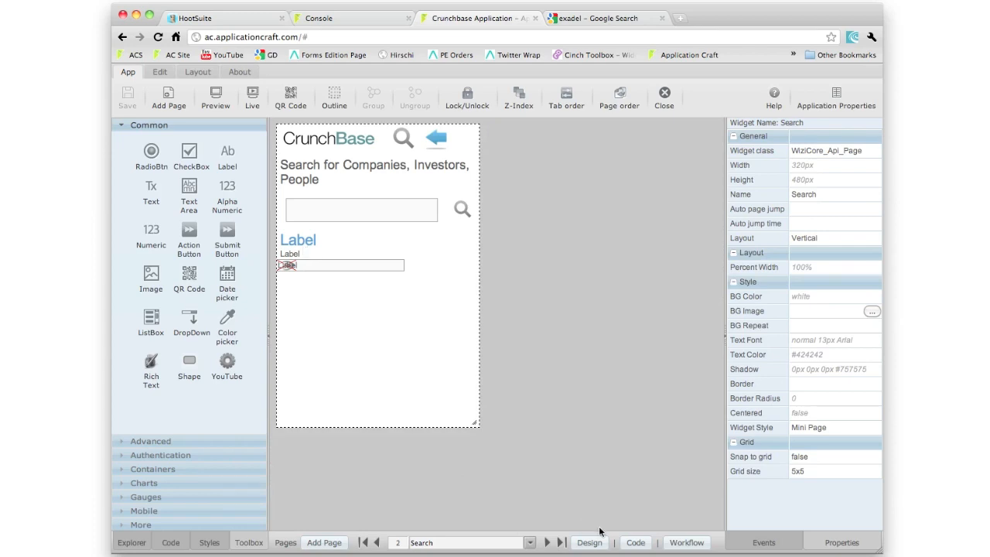
# Switch the designer to the Company page and select its Category label.
pyautogui.click(528, 542)
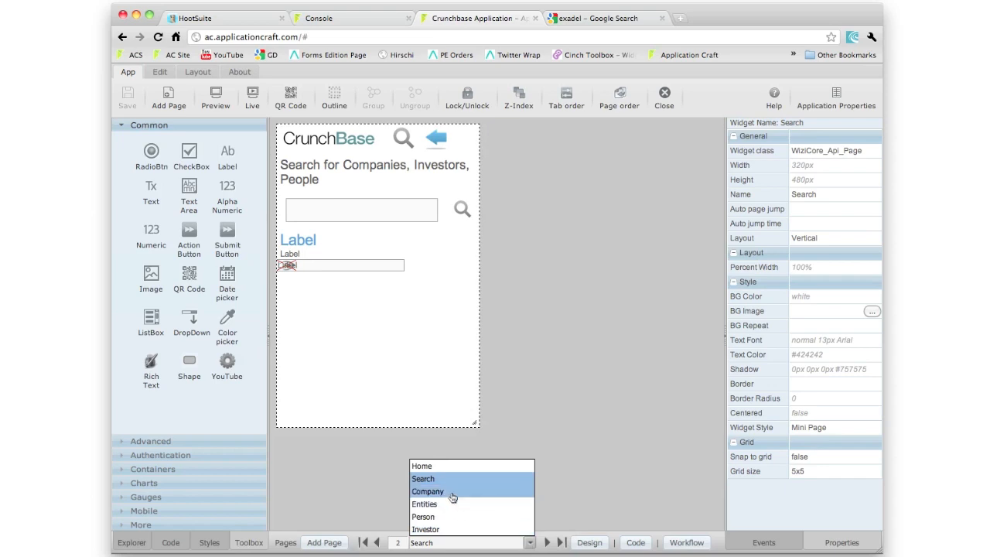
pyautogui.click(428, 491)
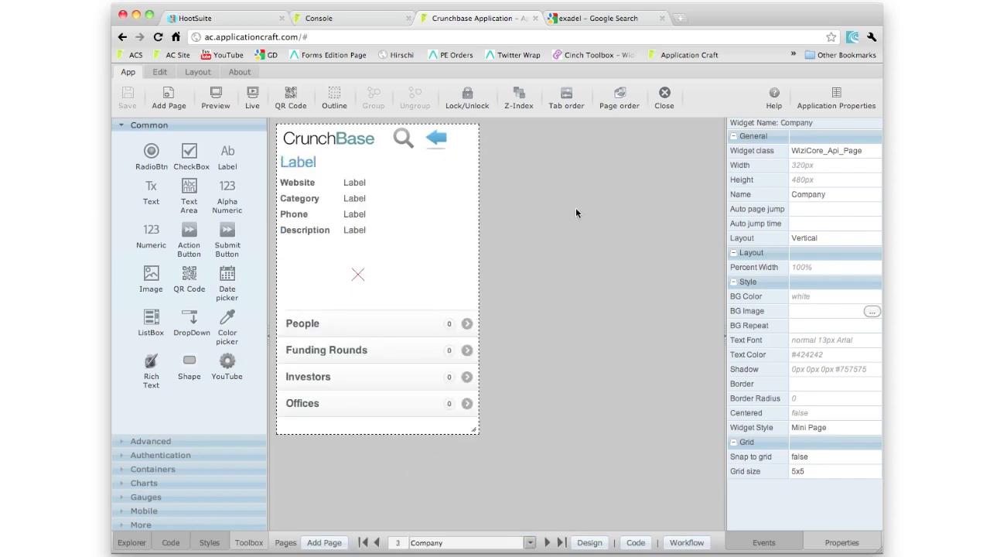
pyautogui.moveTo(374, 239)
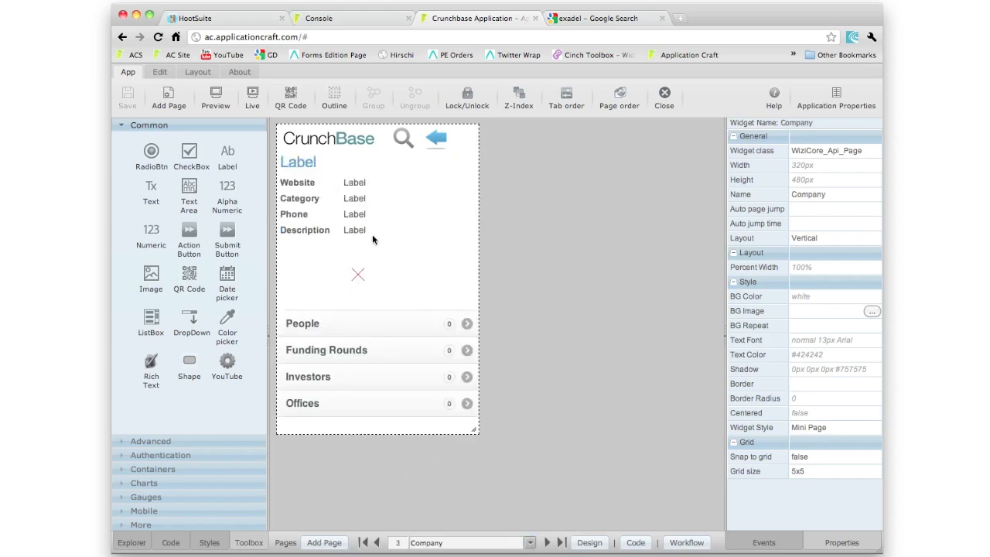
pyautogui.moveTo(317, 251)
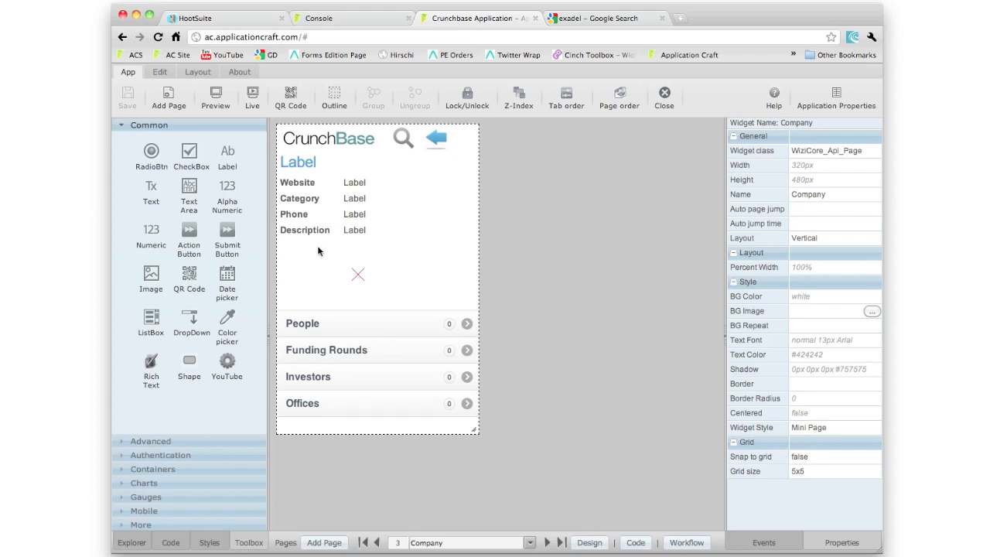
pyautogui.moveTo(437, 185)
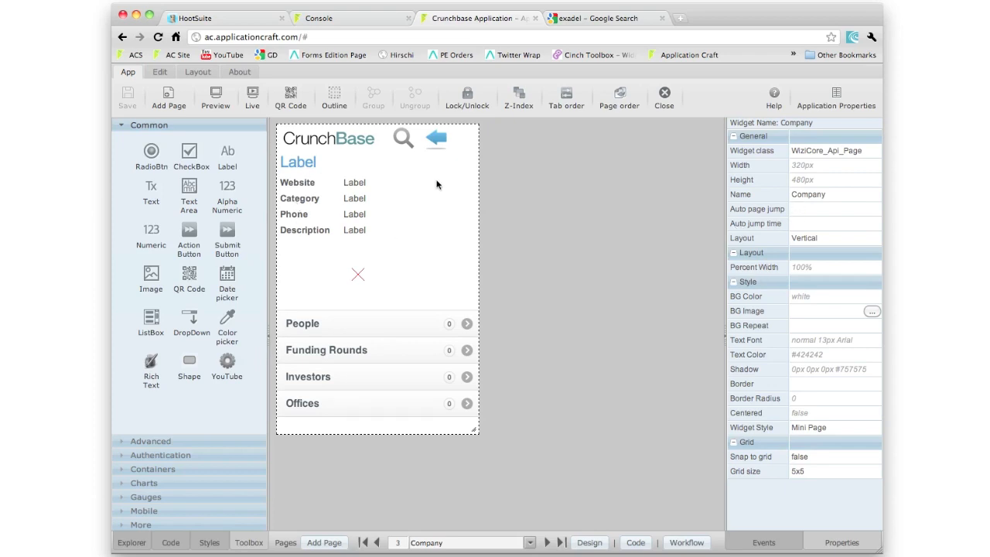
pyautogui.click(299, 199)
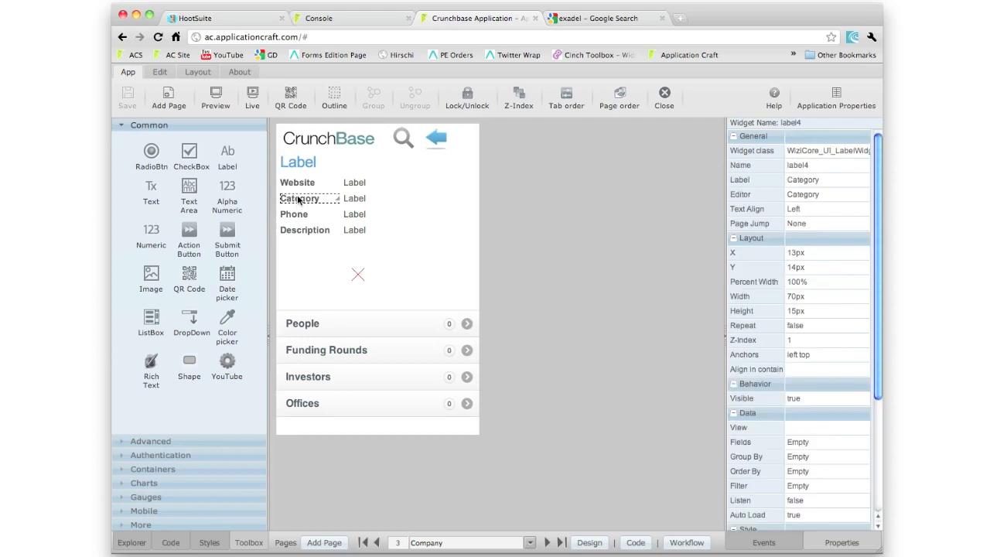
pyautogui.moveTo(491, 314)
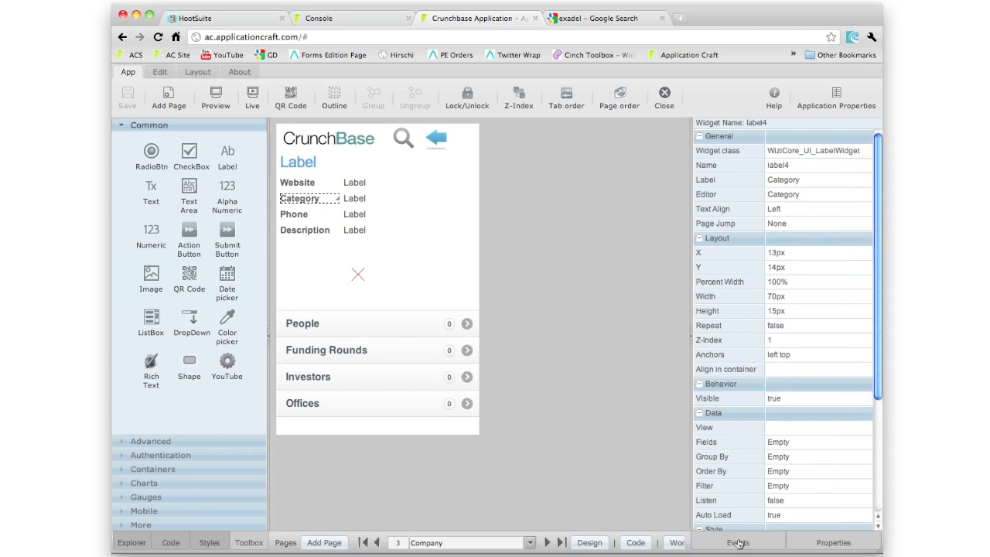
# On the Events tab, check the Website label, then the drill-down list's On Click handler.
pyautogui.click(737, 541)
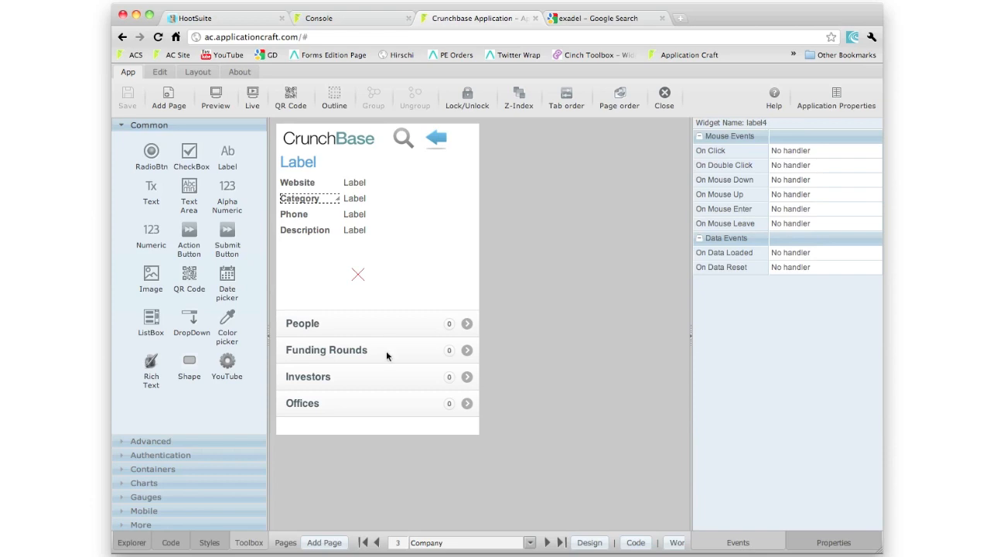
pyautogui.moveTo(357, 184)
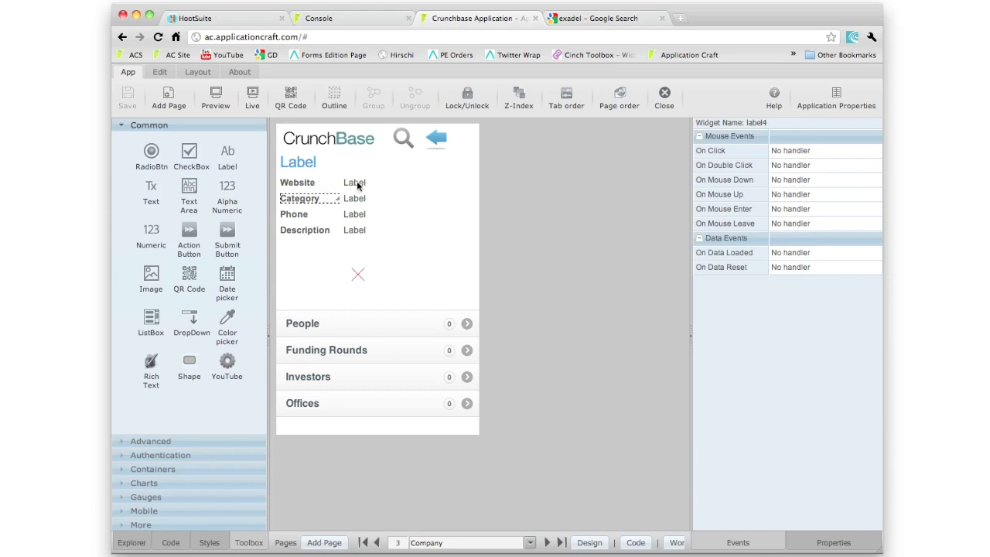
pyautogui.click(354, 182)
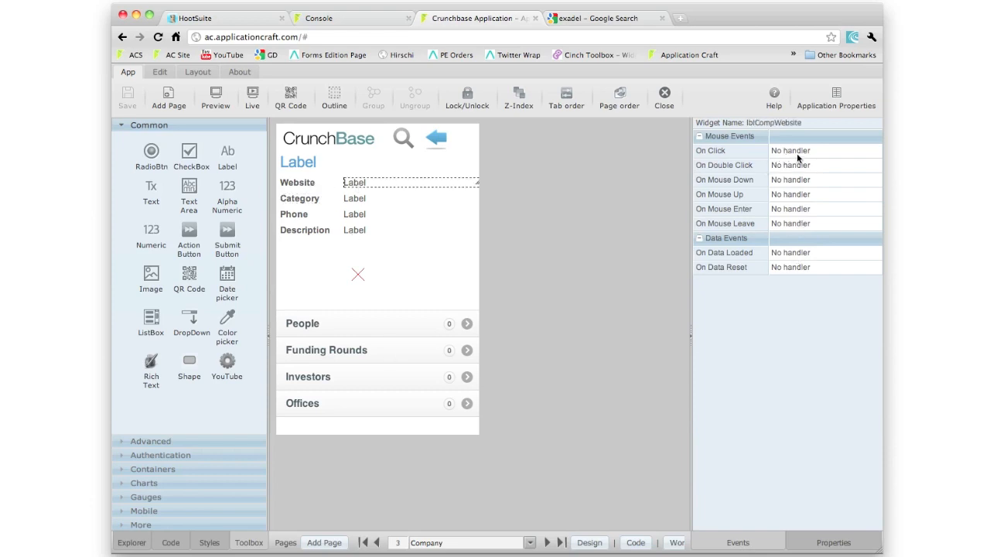
pyautogui.moveTo(791, 180)
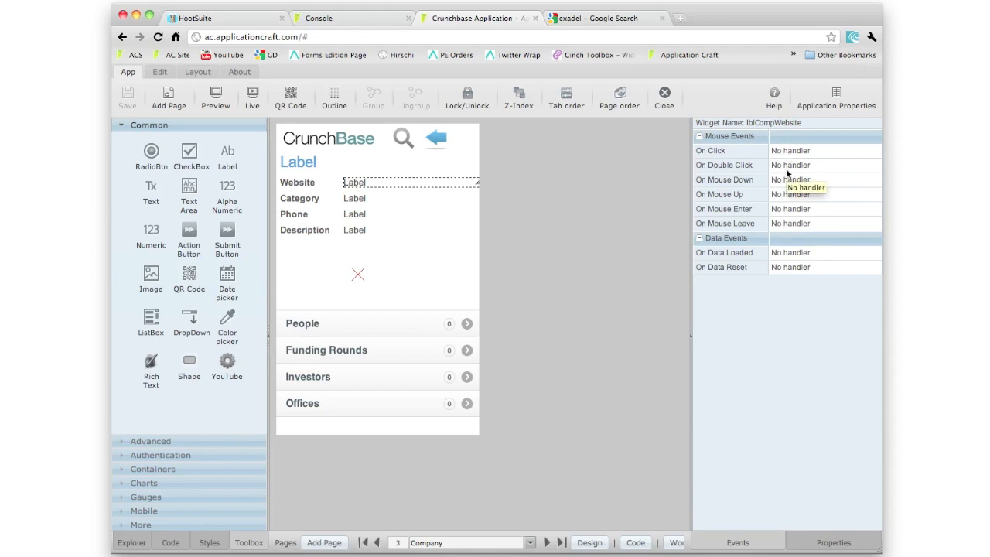
pyautogui.click(377, 363)
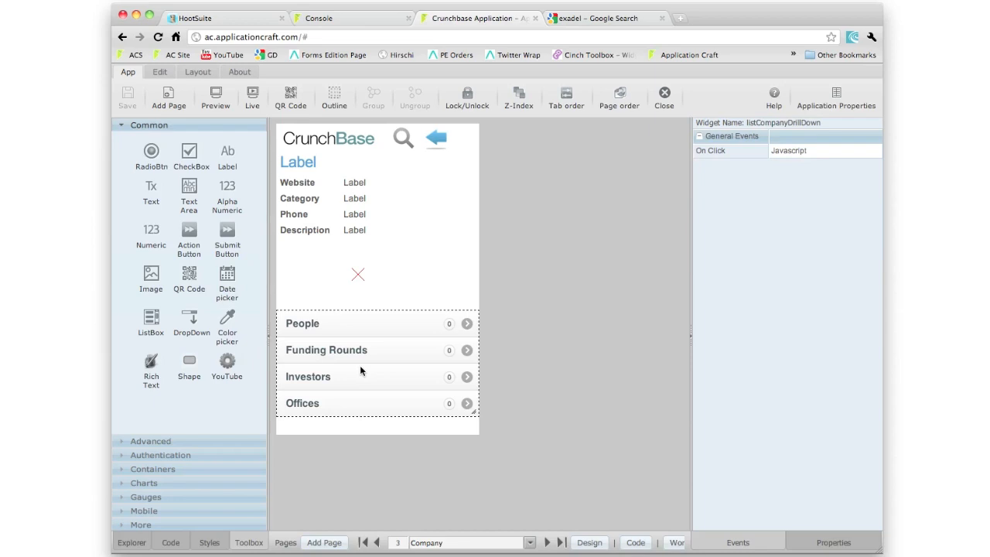
pyautogui.moveTo(679, 163)
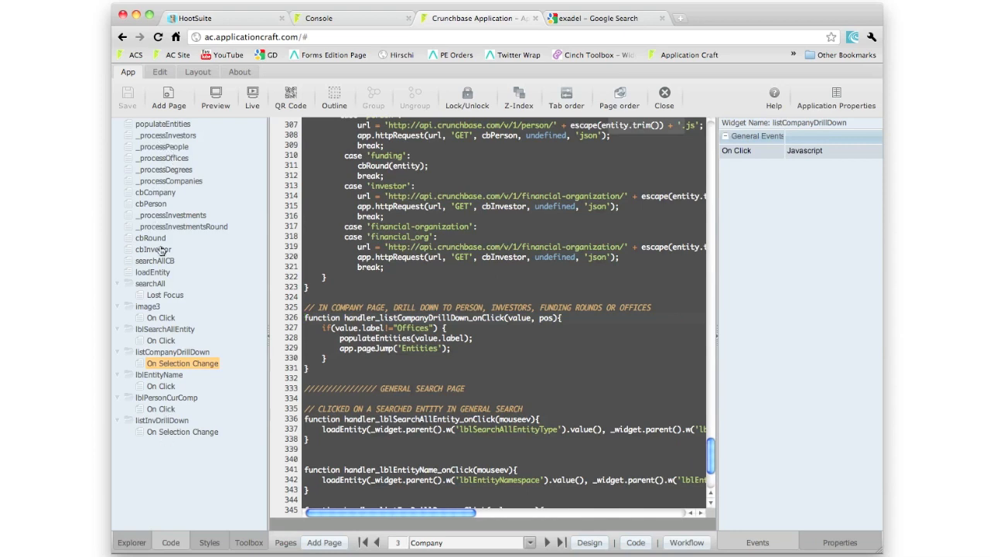
pyautogui.moveTo(182, 314)
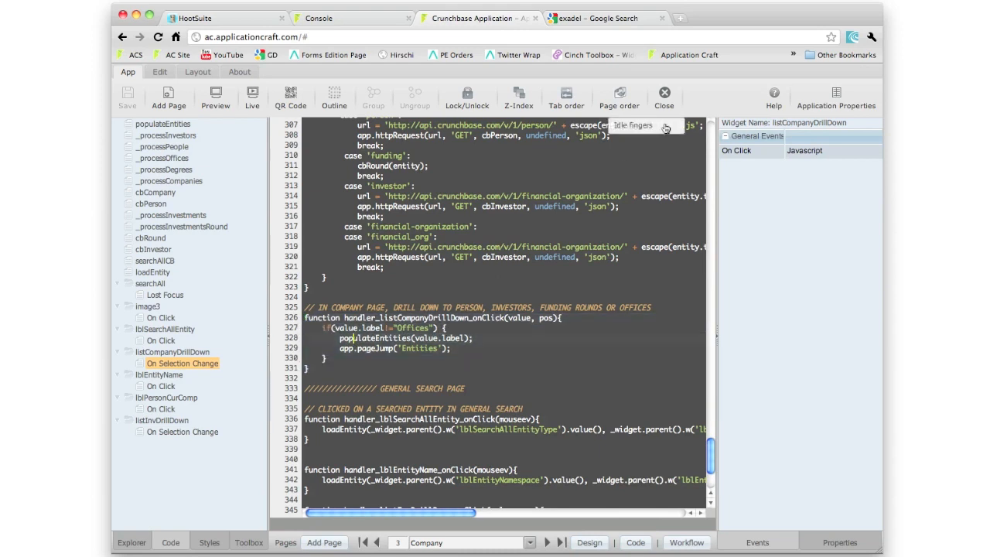
pyautogui.click(646, 124)
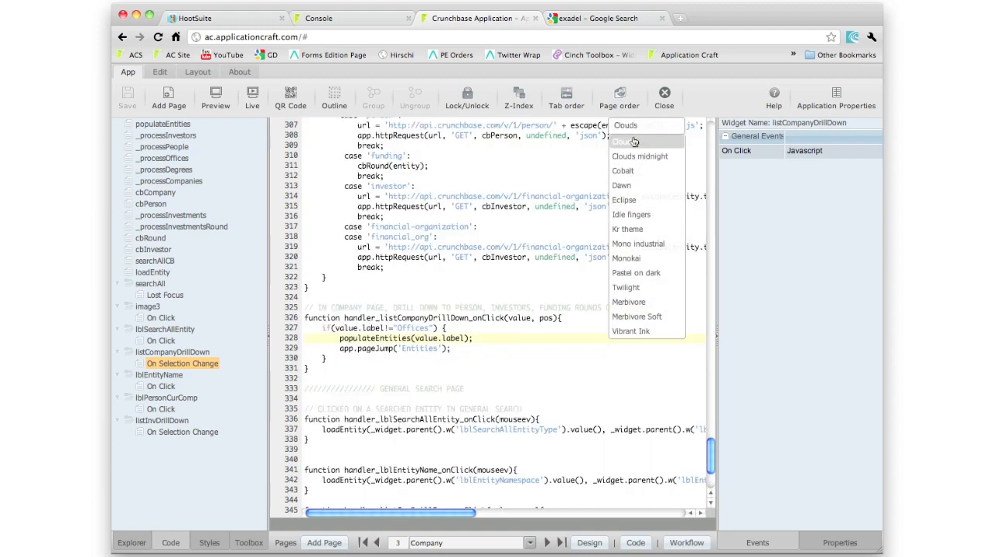
pyautogui.moveTo(628, 228)
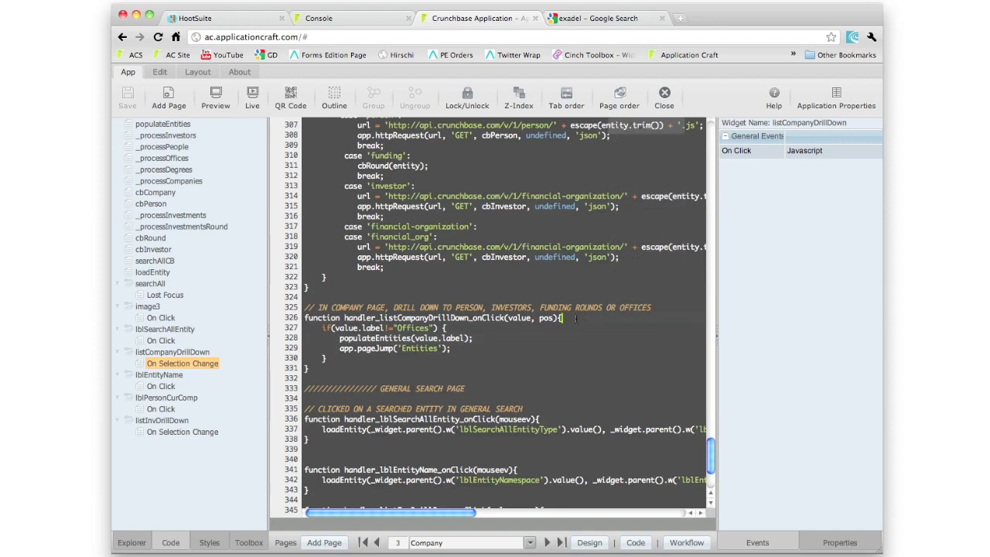
pyautogui.write('gg')
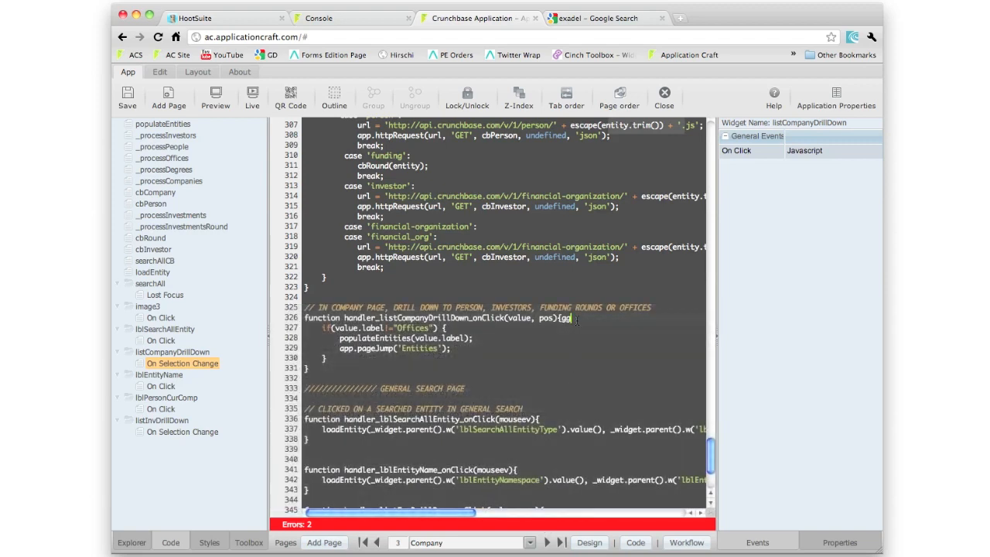
pyautogui.press('Backspace')
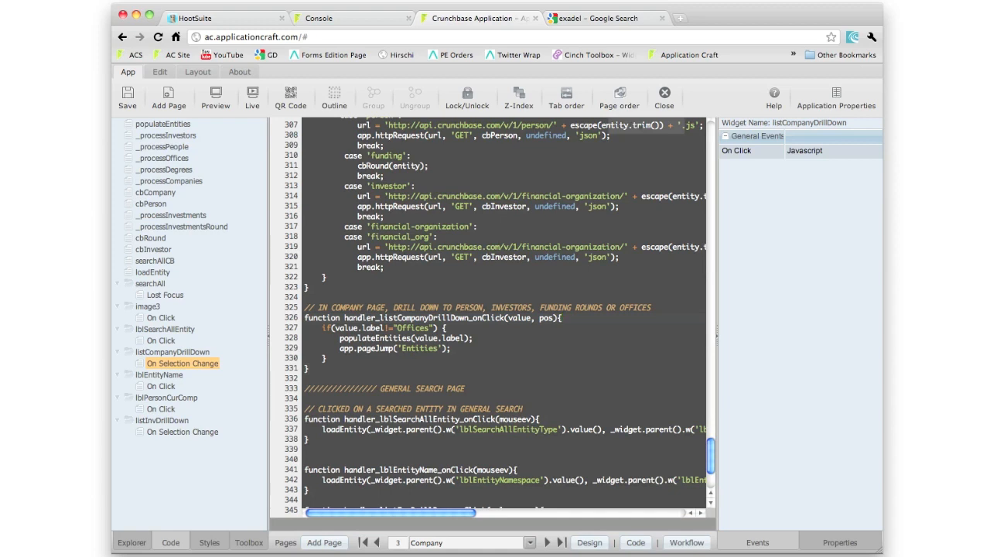
pyautogui.moveTo(712, 462)
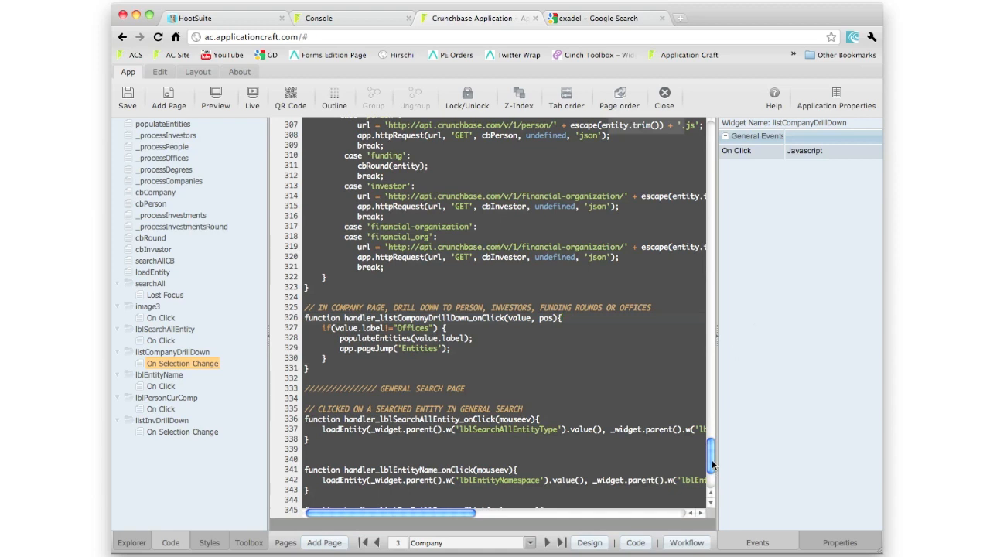
pyautogui.scroll(-3)
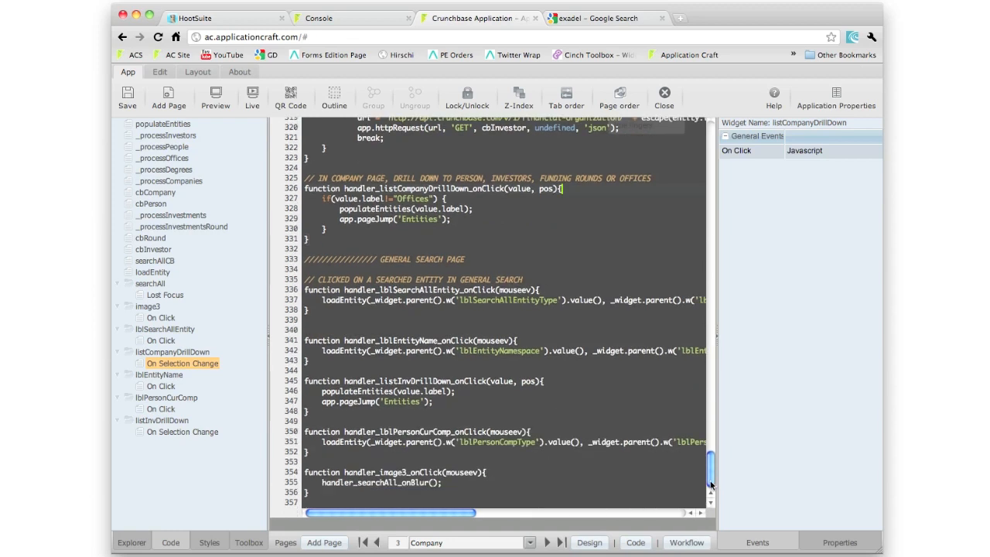
pyautogui.scroll(3)
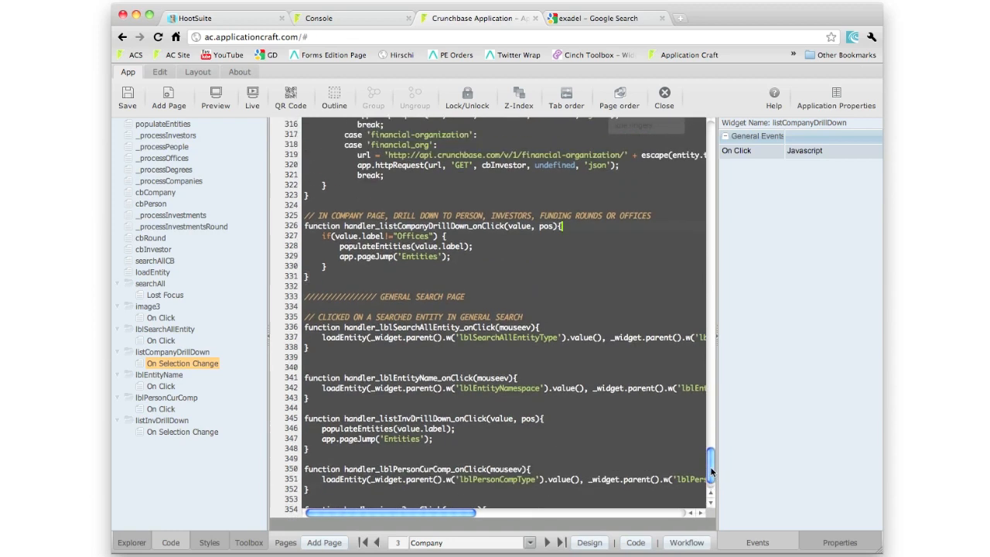
pyautogui.scroll(3)
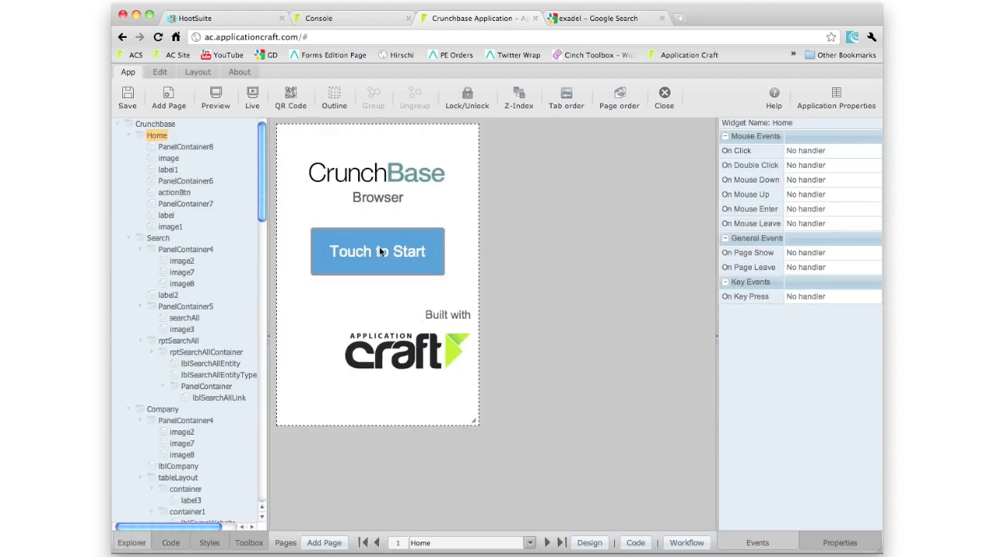
# Set actionBtn's On Click to a JavaScript handler containing 'debugger;'.
pyautogui.click(378, 251)
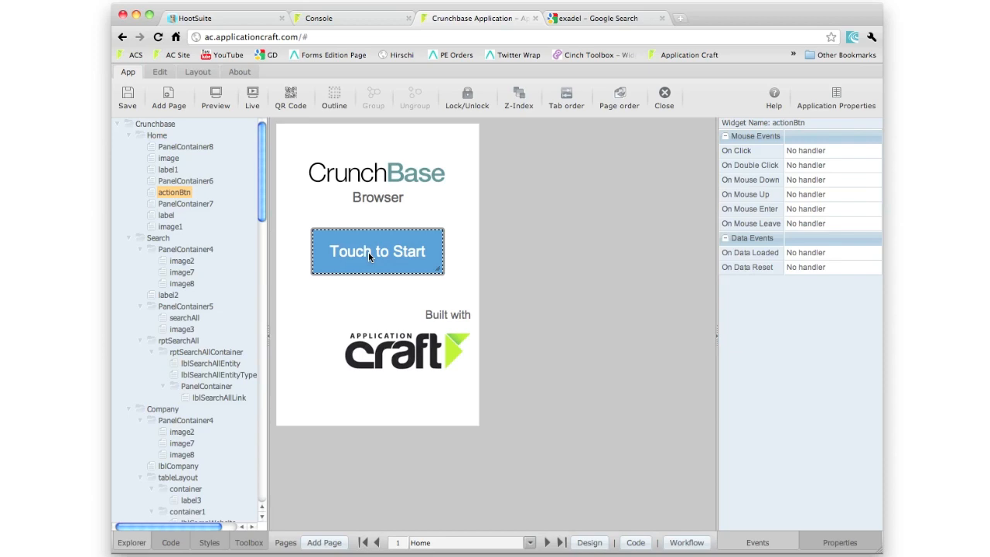
pyautogui.moveTo(654, 208)
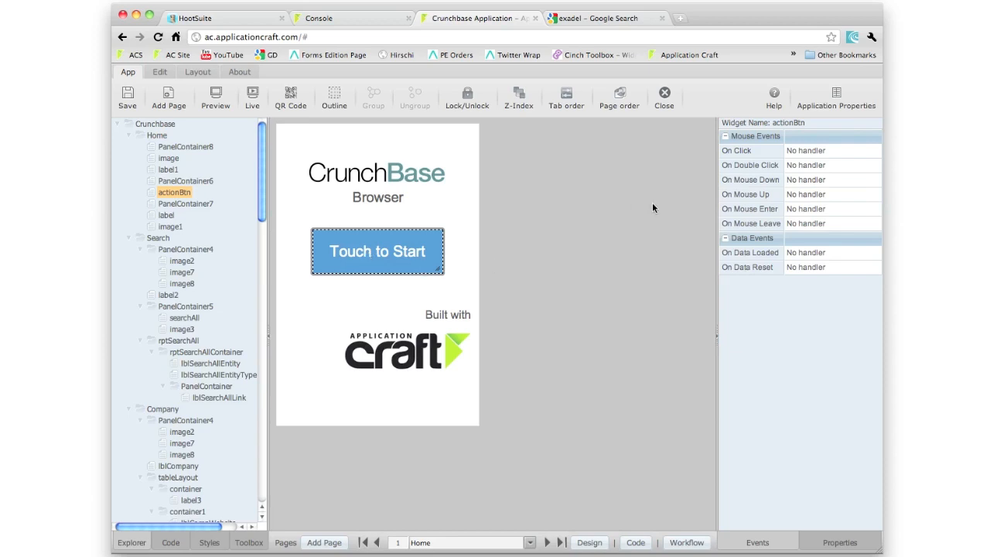
pyautogui.moveTo(805, 151)
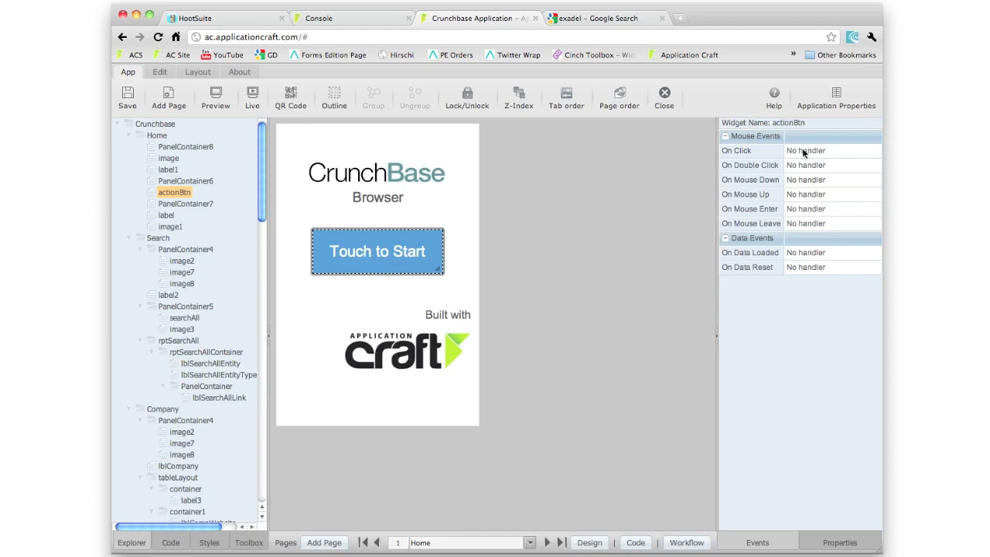
pyautogui.click(831, 151)
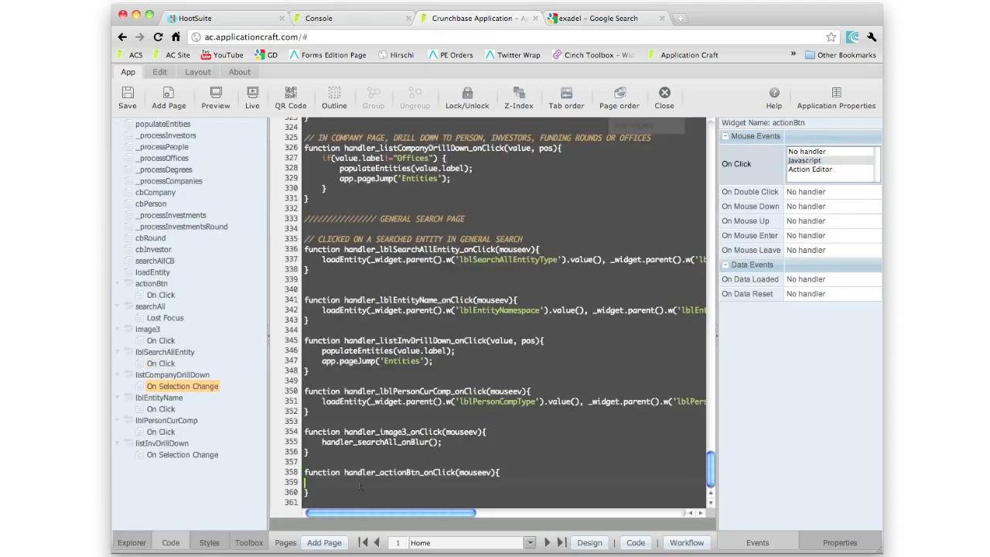
pyautogui.write('dbugger')
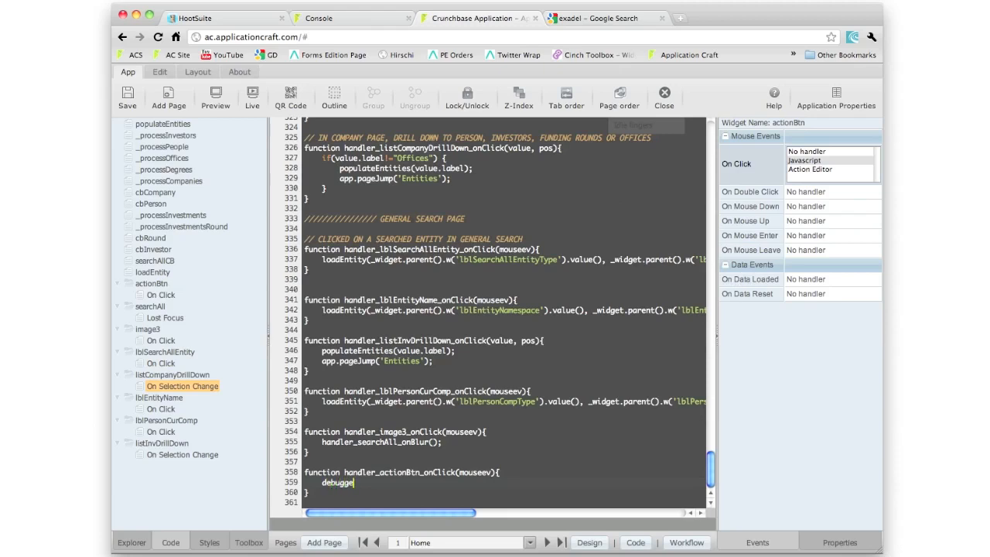
pyautogui.write('r;')
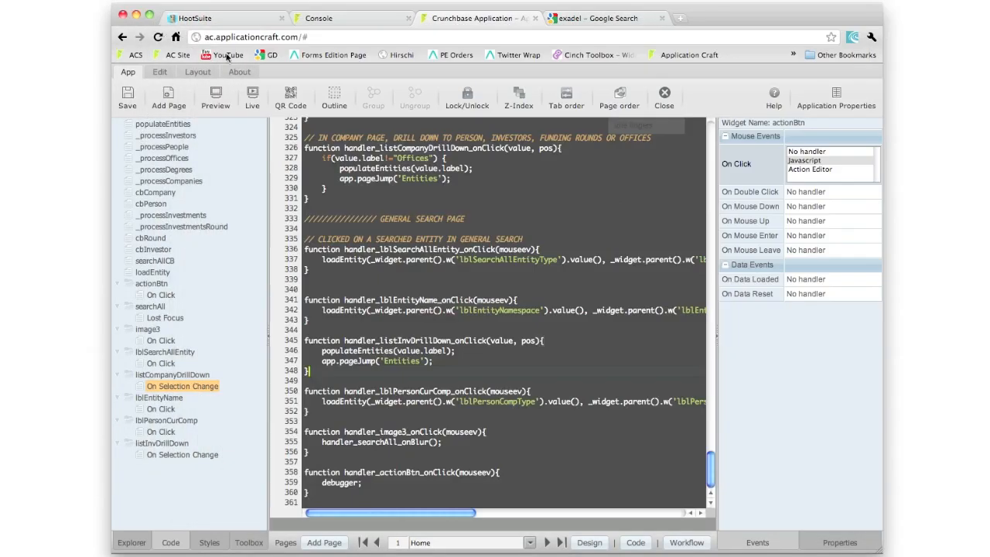
# Preview the app in the PhoneGap emulator and tap Touch to Start.
pyautogui.click(215, 97)
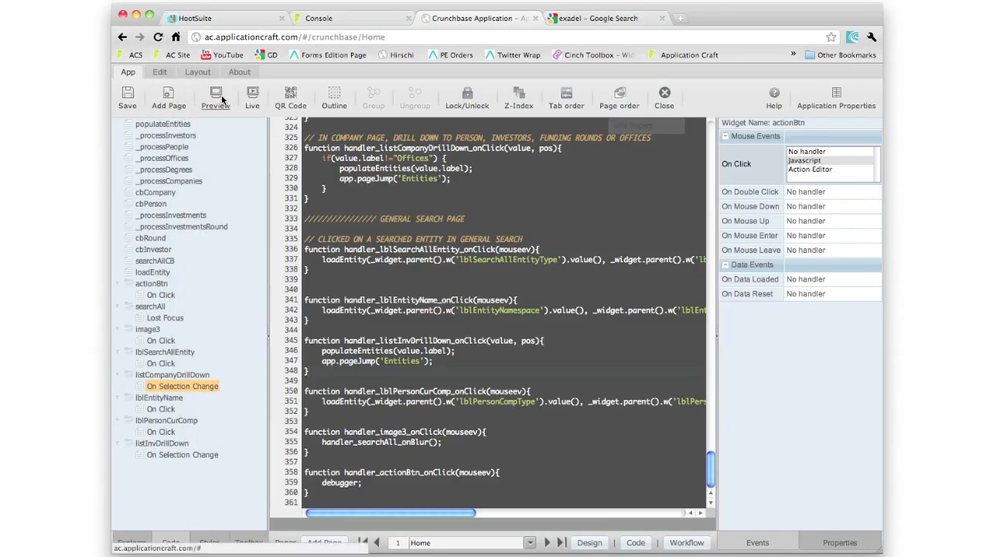
pyautogui.click(215, 99)
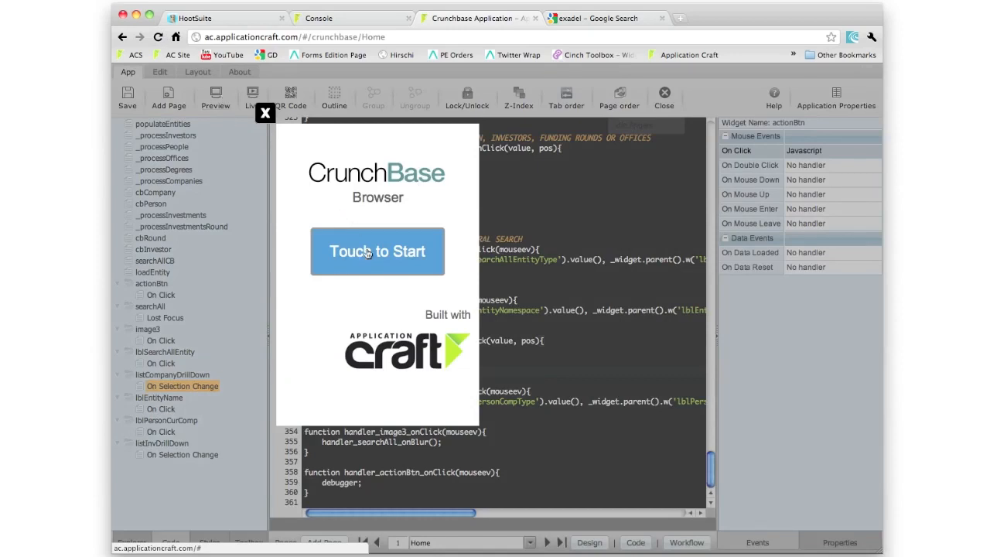
pyautogui.click(377, 251)
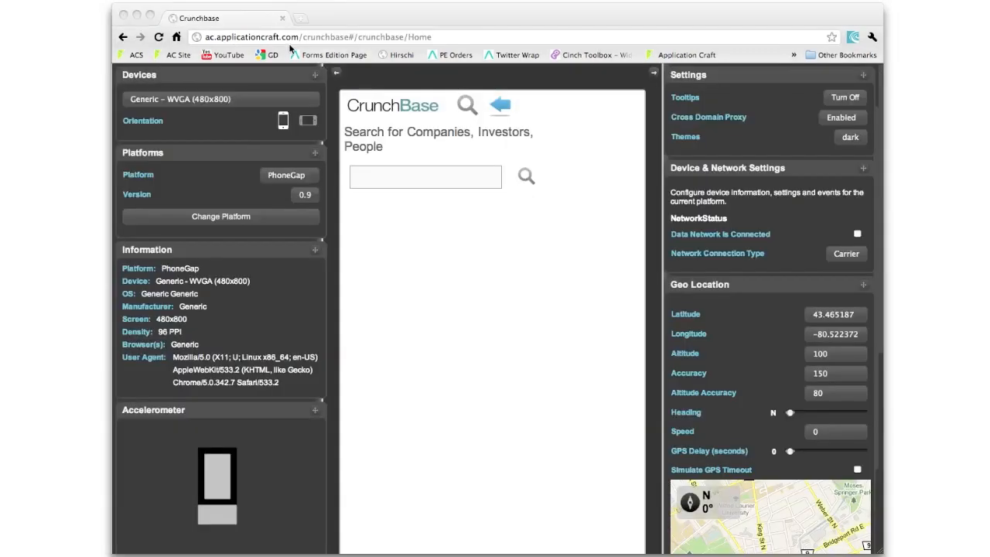
pyautogui.moveTo(590, 129)
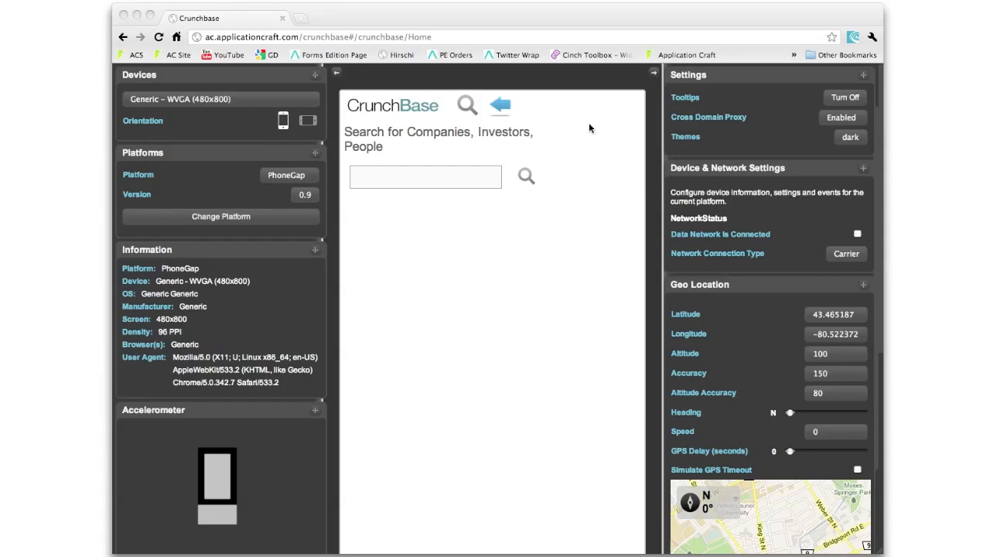
pyautogui.moveTo(445, 163)
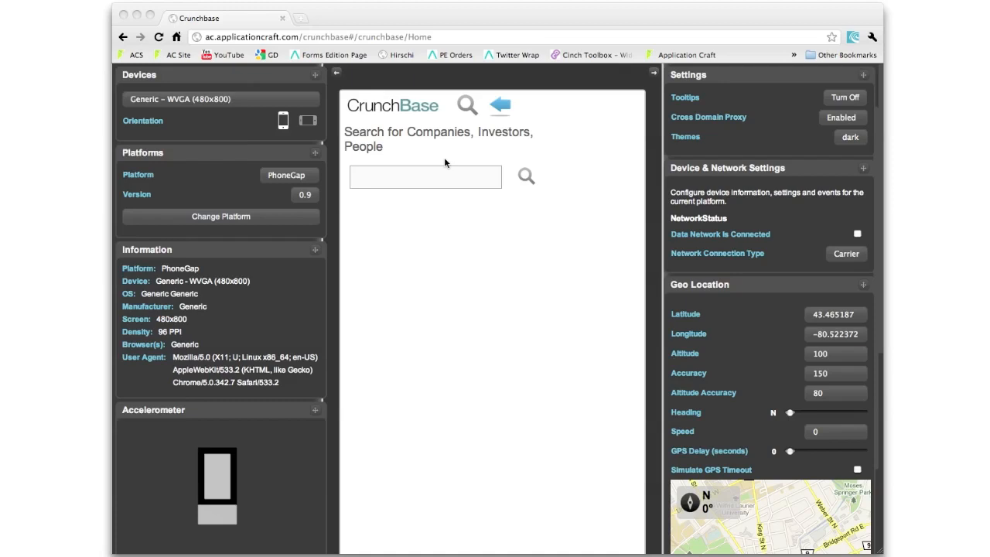
pyautogui.moveTo(393, 118)
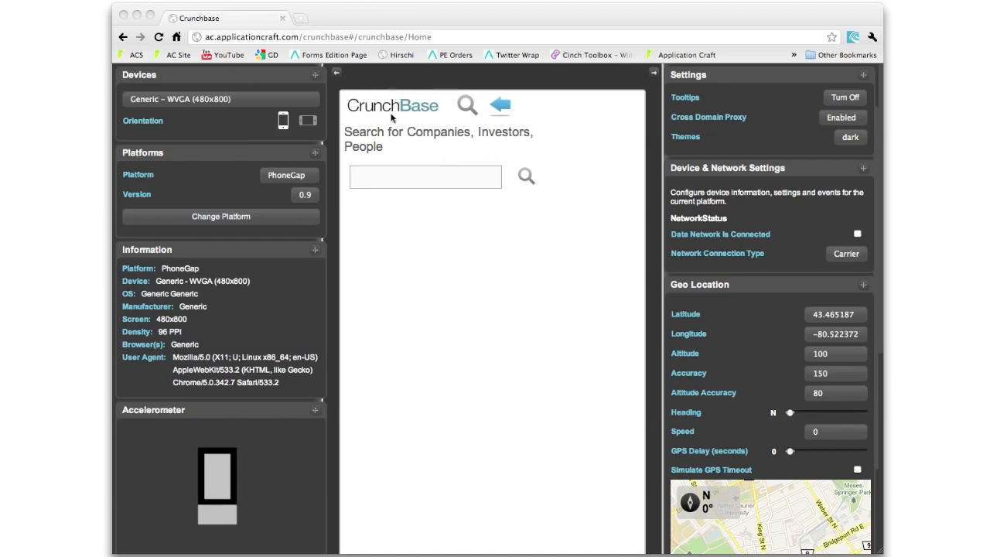
pyautogui.moveTo(733, 179)
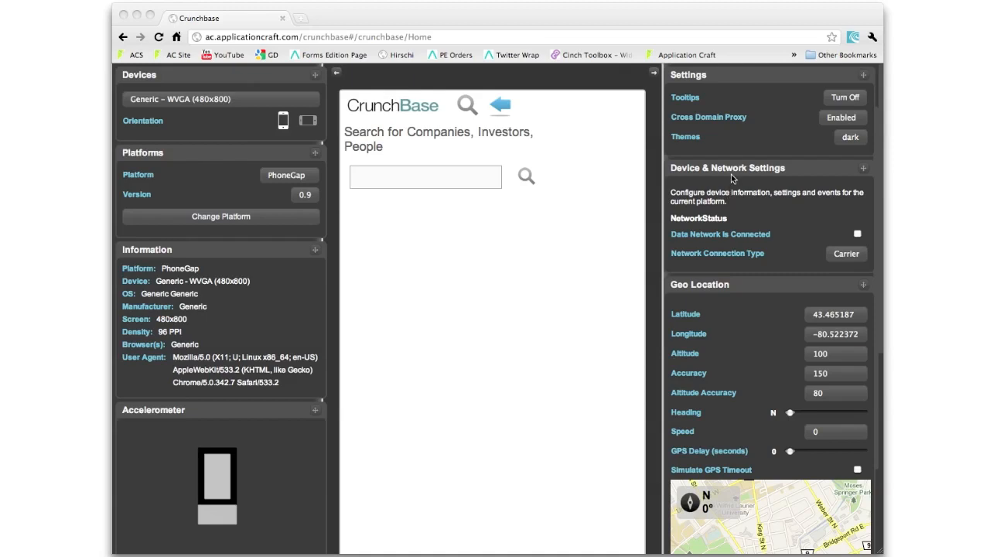
pyautogui.moveTo(733, 425)
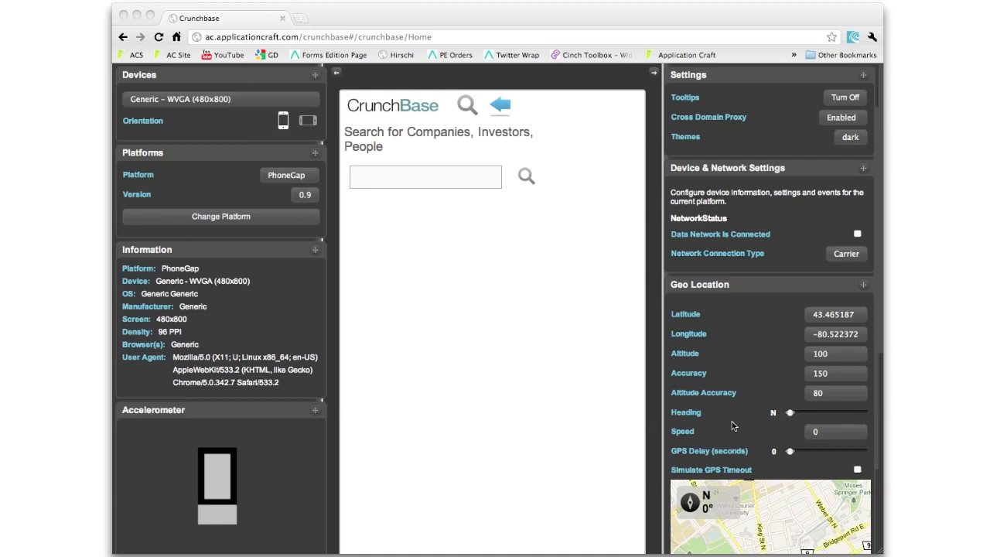
pyautogui.moveTo(778, 391)
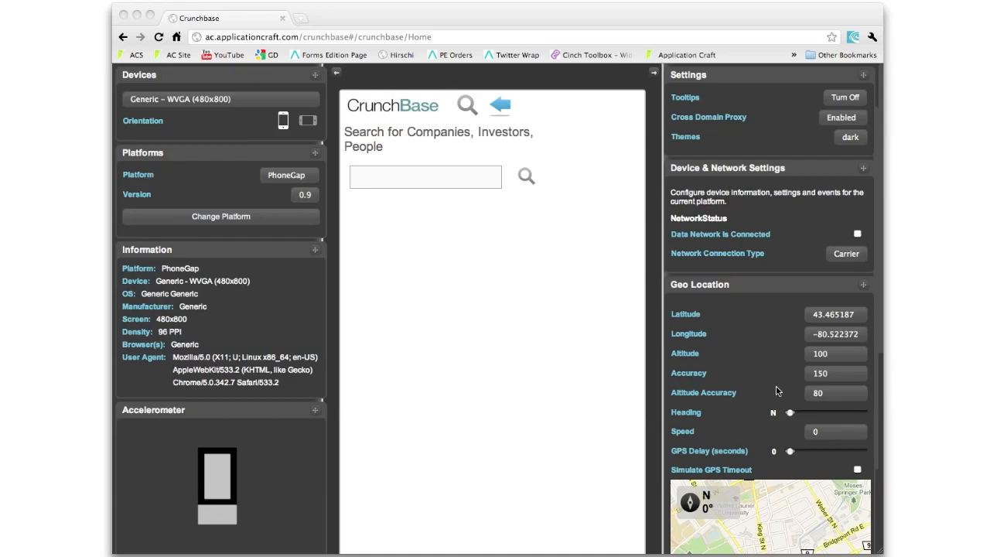
pyautogui.moveTo(818, 419)
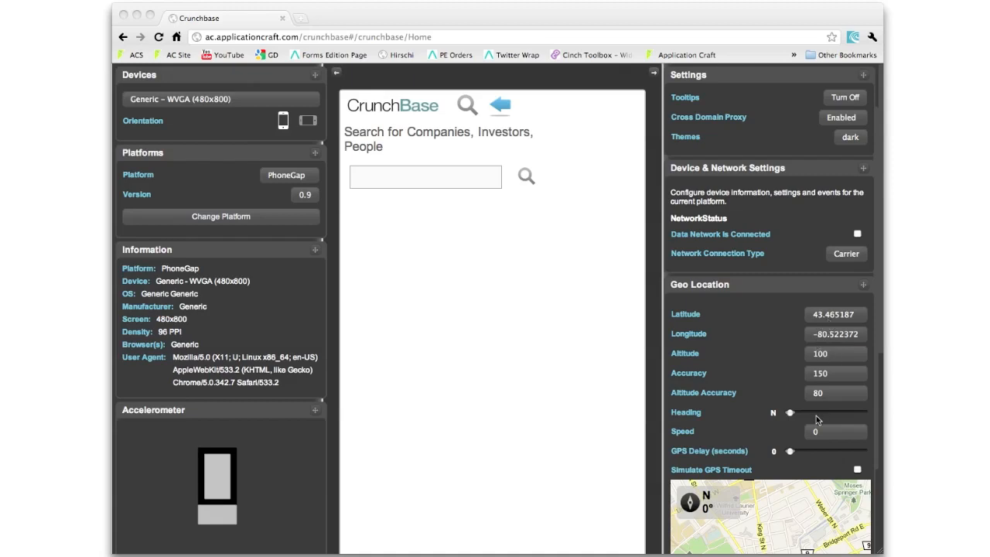
pyautogui.moveTo(846, 280)
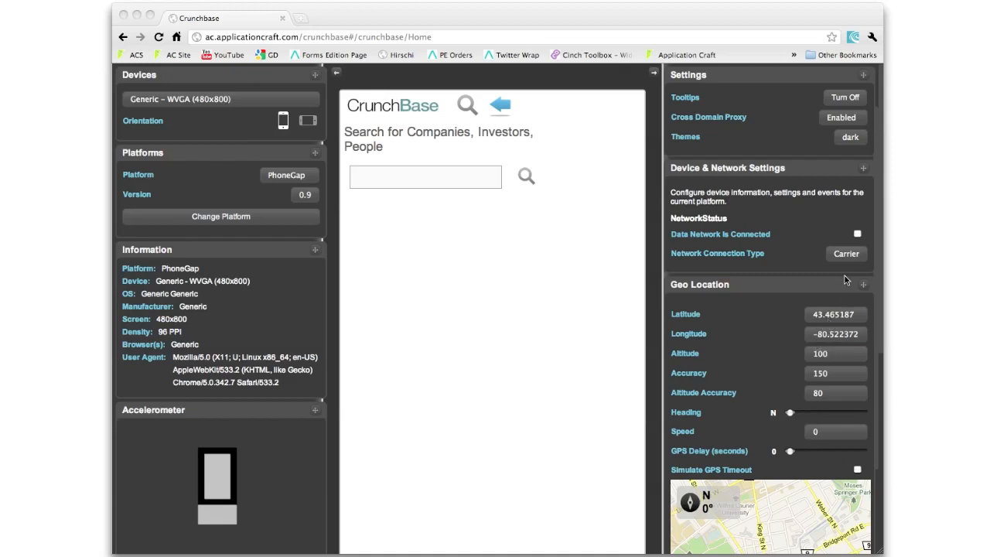
pyautogui.moveTo(731, 172)
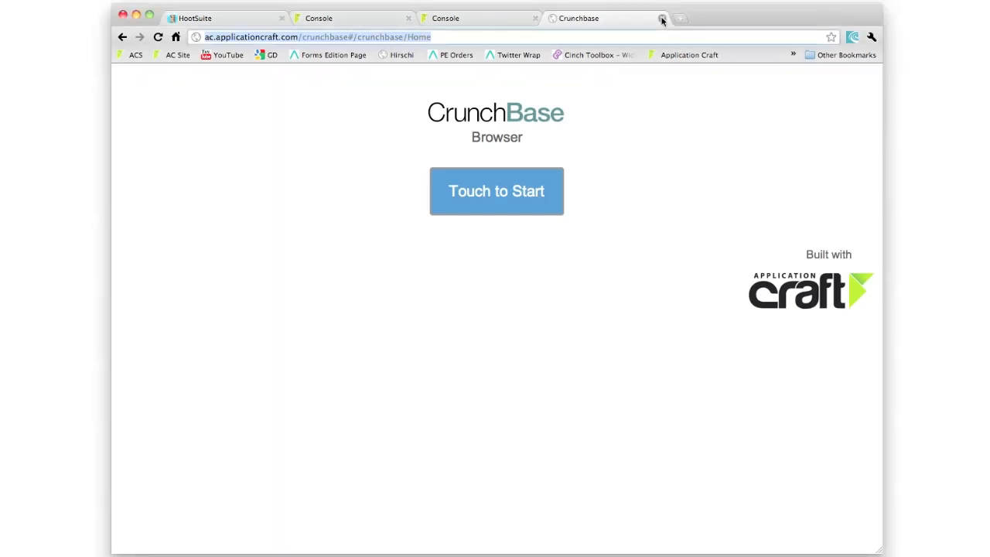
# Close the running Crunchbase tab, load Crunchbase from Apps in the IDE, then close the designer.
pyautogui.click(662, 18)
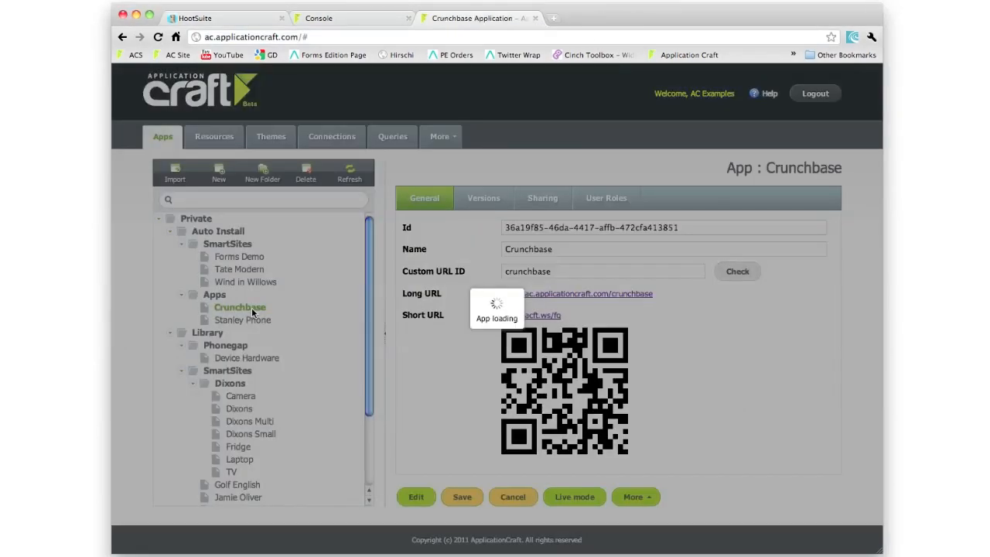
pyautogui.click(416, 496)
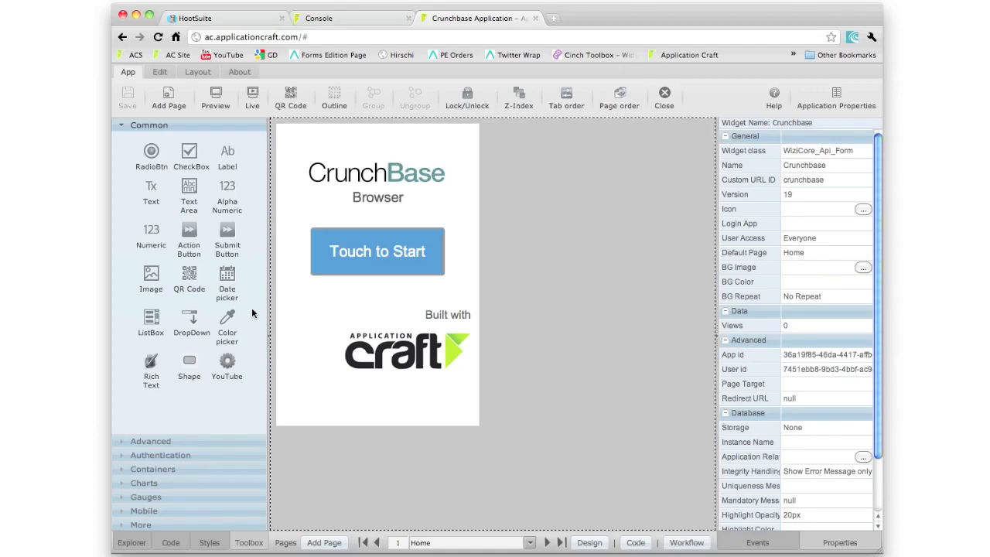
pyautogui.moveTo(445, 403)
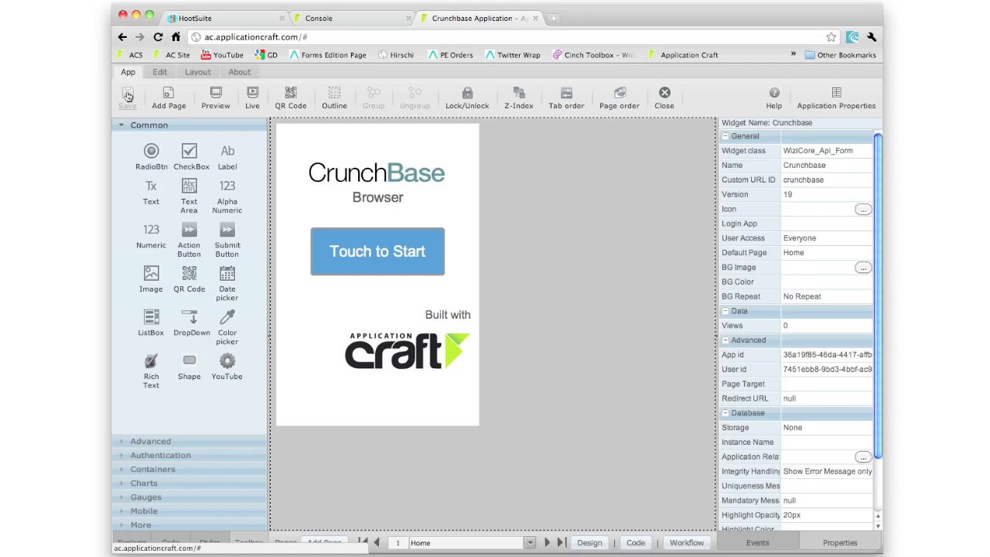
pyautogui.moveTo(162, 111)
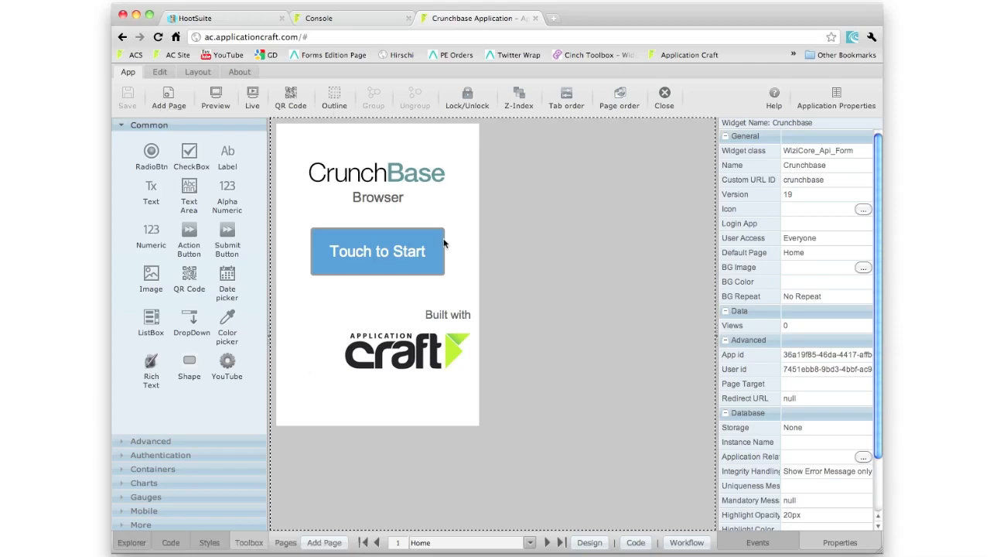
pyautogui.moveTo(685, 102)
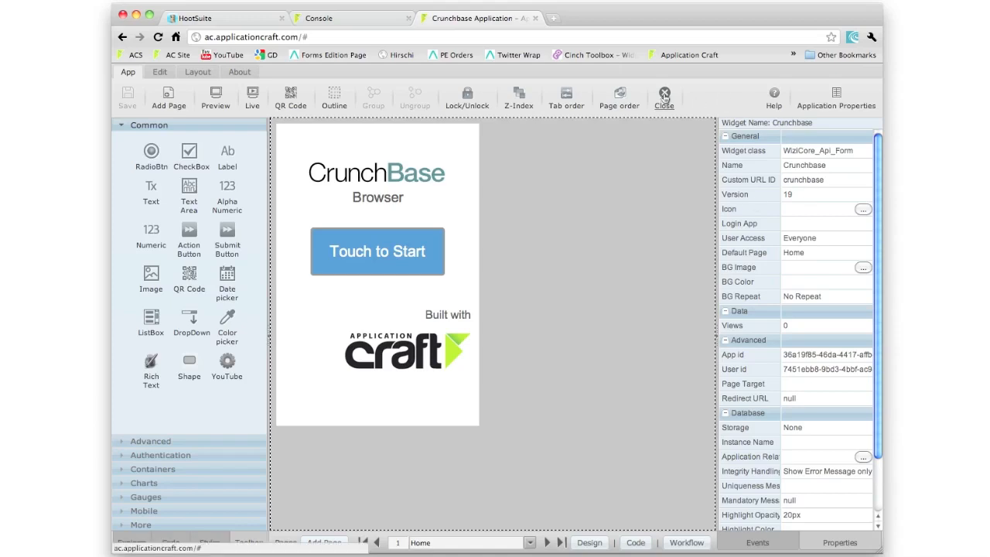
pyautogui.click(663, 96)
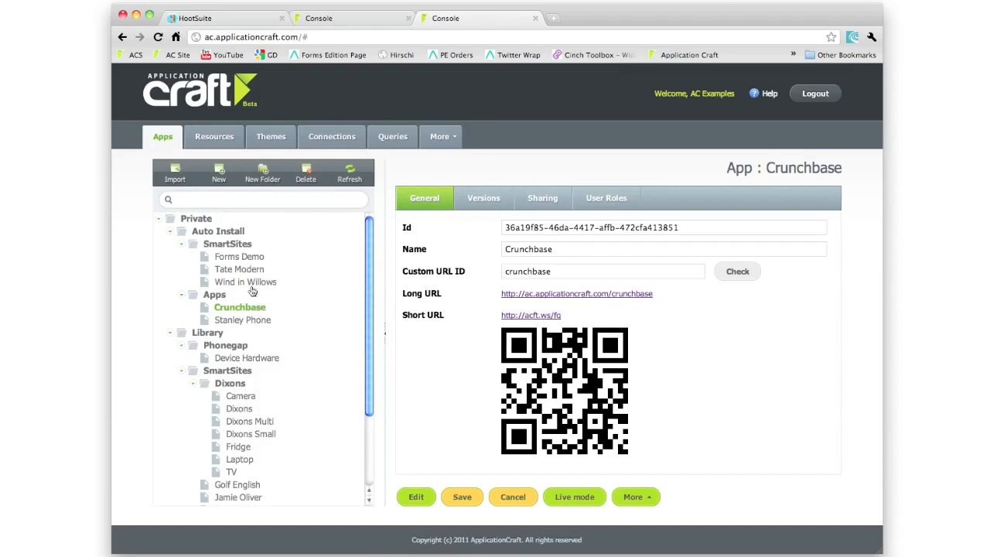
# Build the Fridge app for mobile and reopen its build status, now version 3.
pyautogui.click(238, 446)
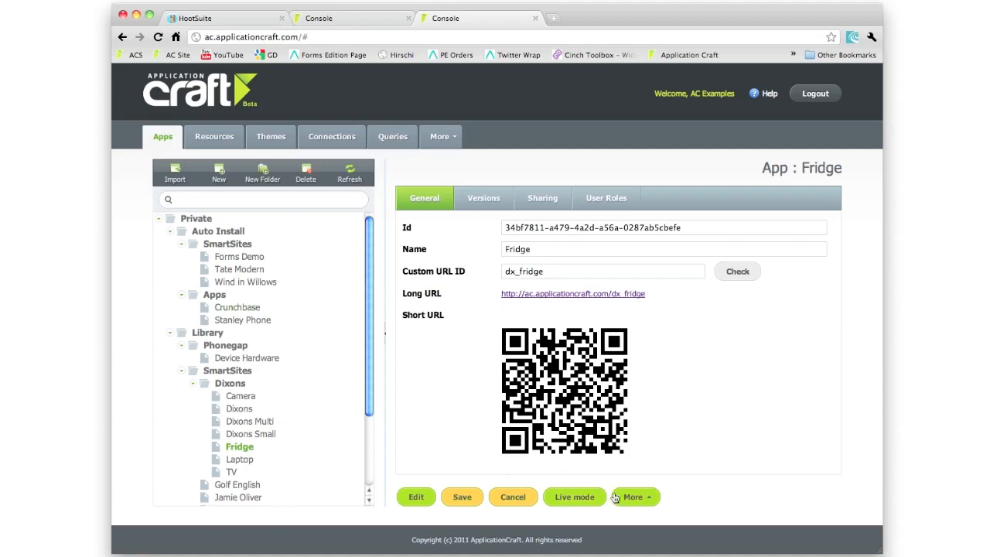
pyautogui.click(632, 496)
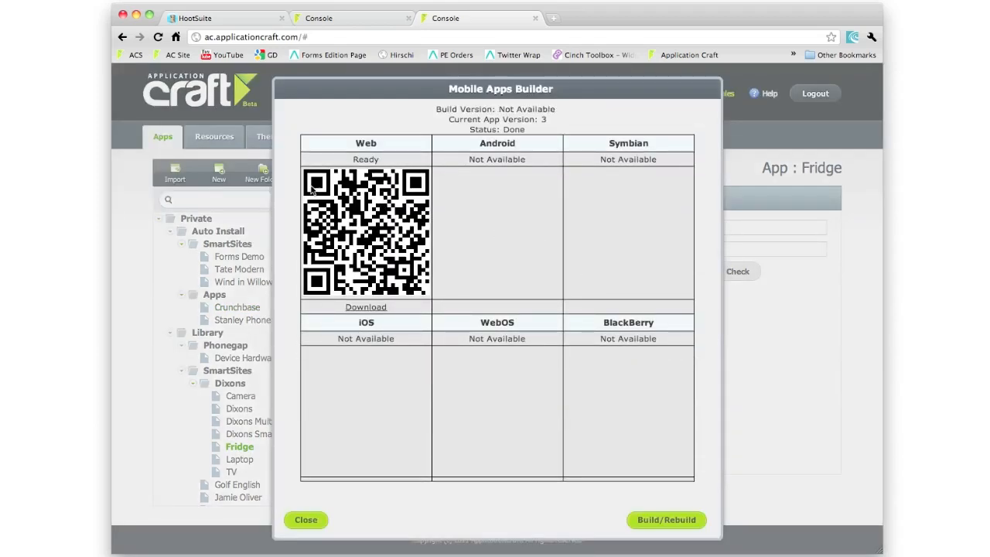
pyautogui.moveTo(364, 294)
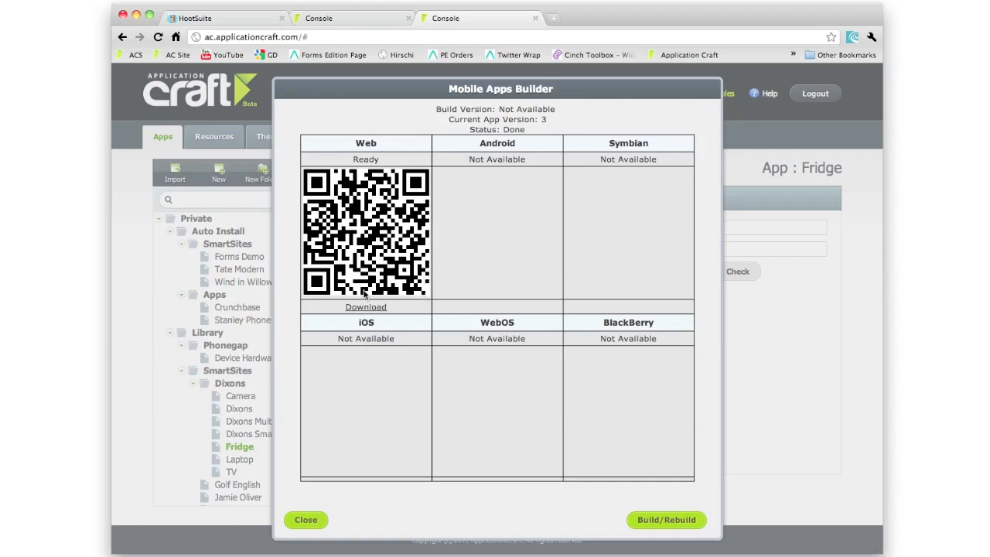
pyautogui.moveTo(432, 249)
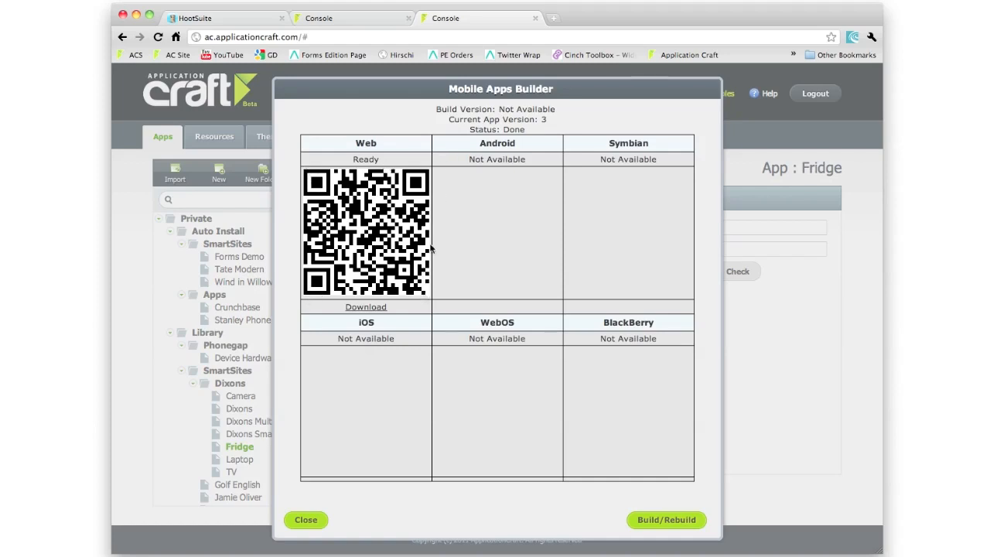
pyautogui.moveTo(433, 249)
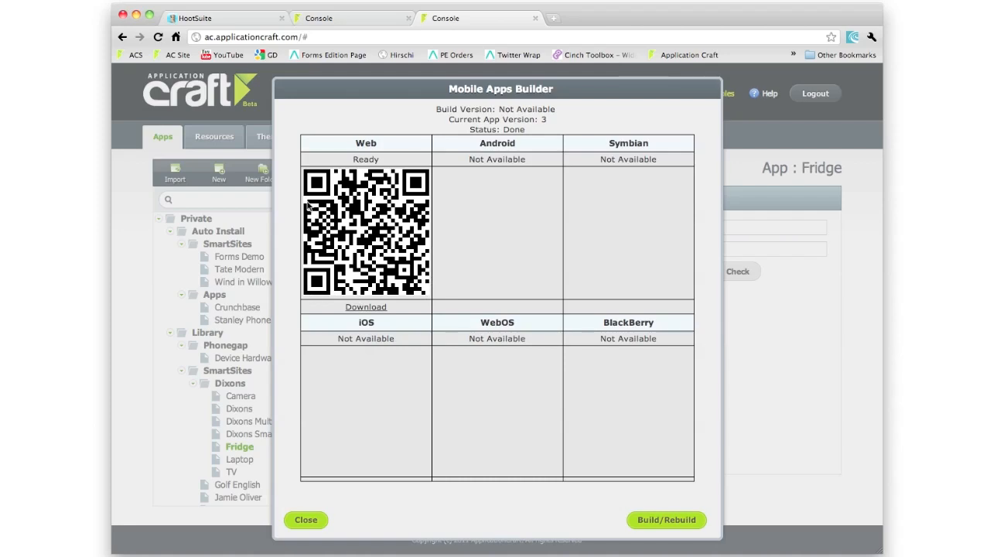
pyautogui.moveTo(555, 407)
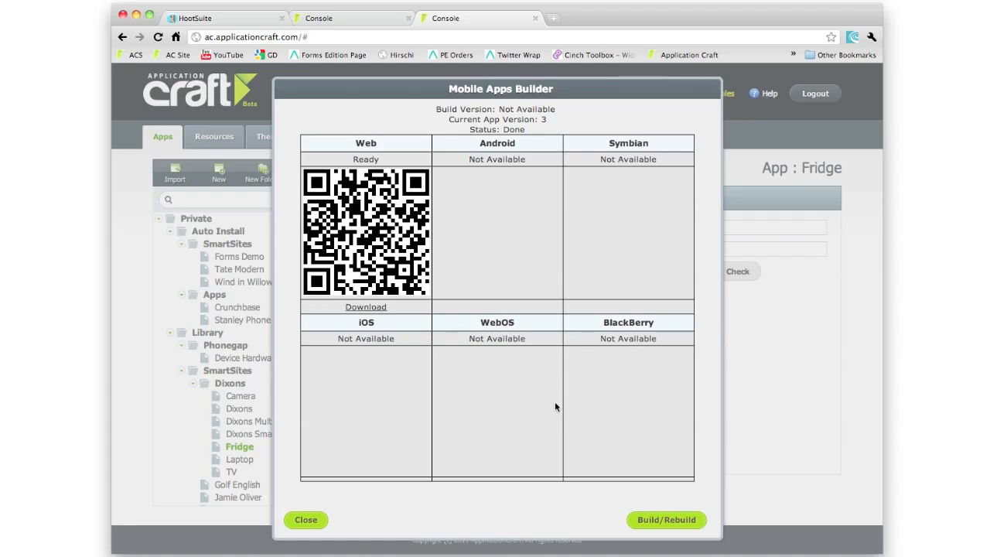
pyautogui.moveTo(616, 218)
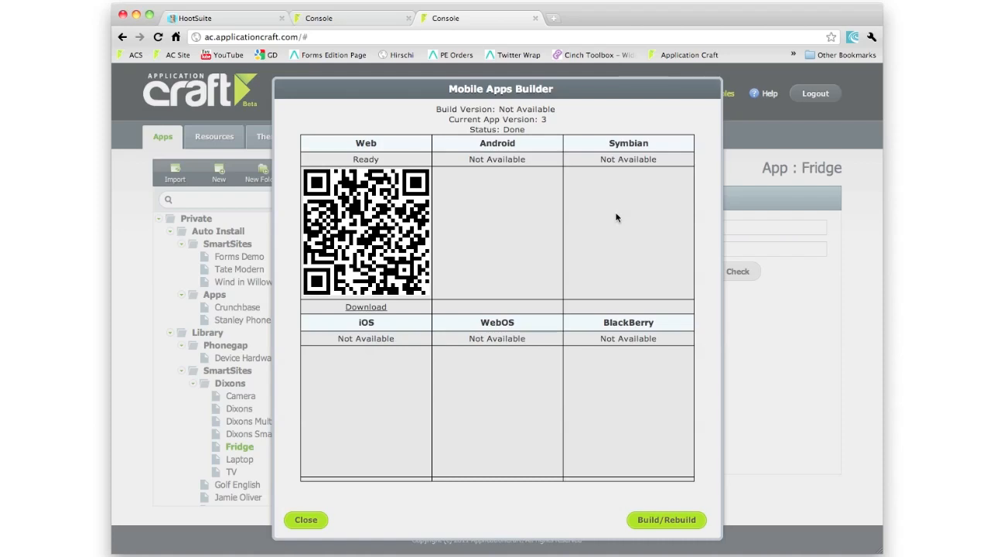
pyautogui.moveTo(645, 508)
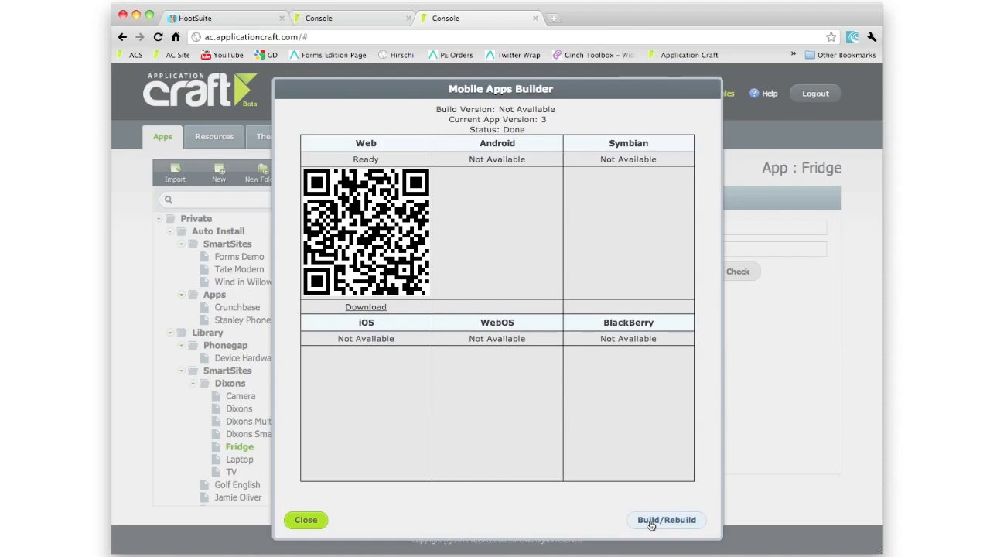
pyautogui.click(666, 519)
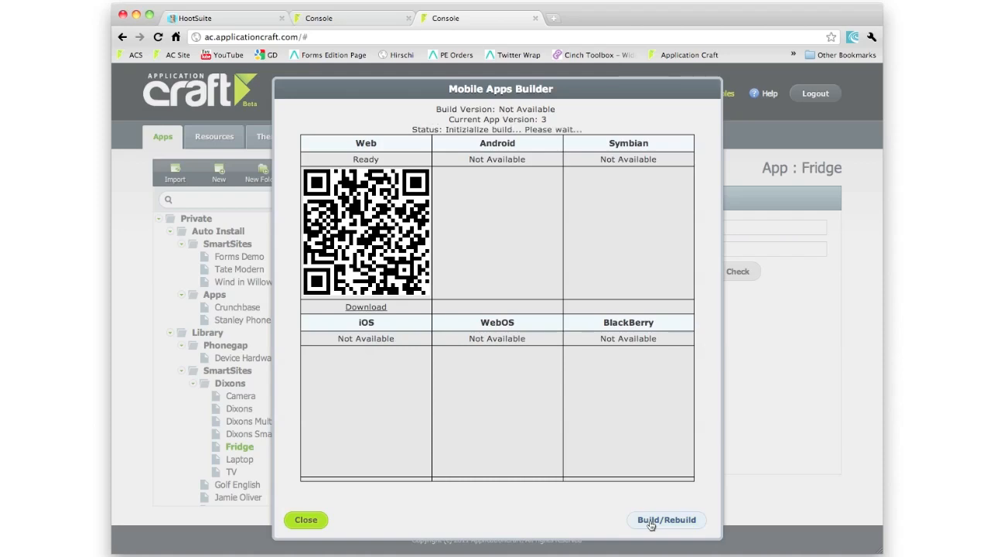
pyautogui.click(665, 519)
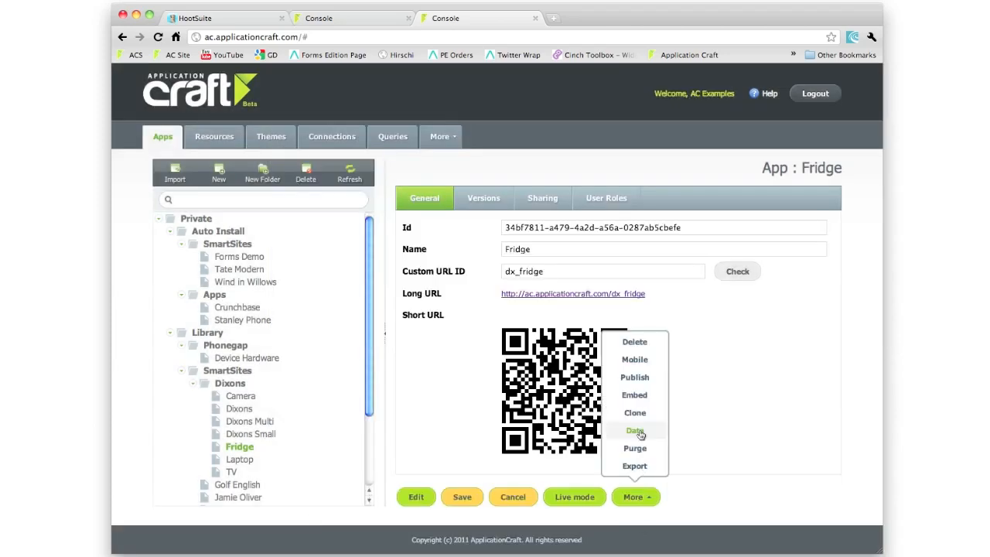
pyautogui.click(634, 359)
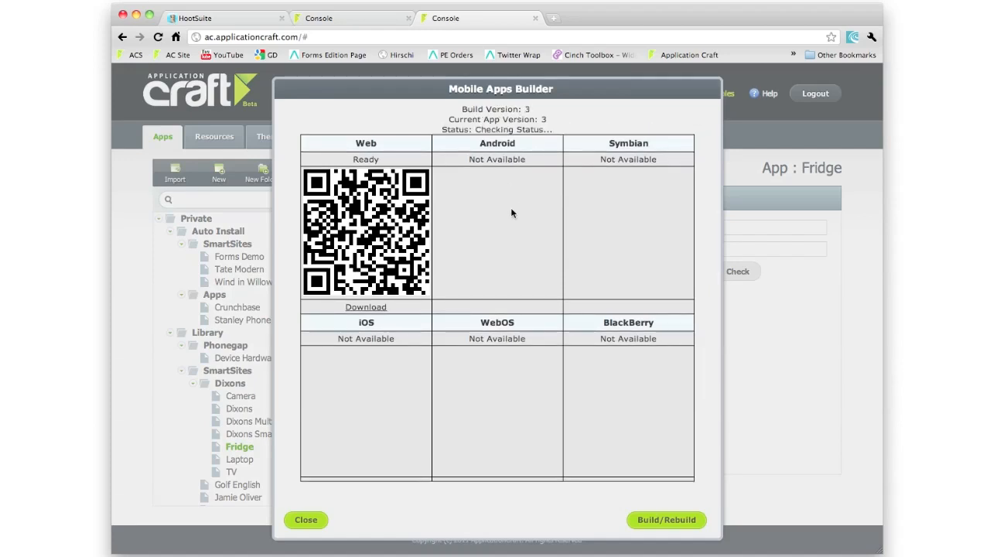
# View Crunchbase's version 19 build QR codes, ready on every platform except BlackBerry.
pyautogui.click(305, 519)
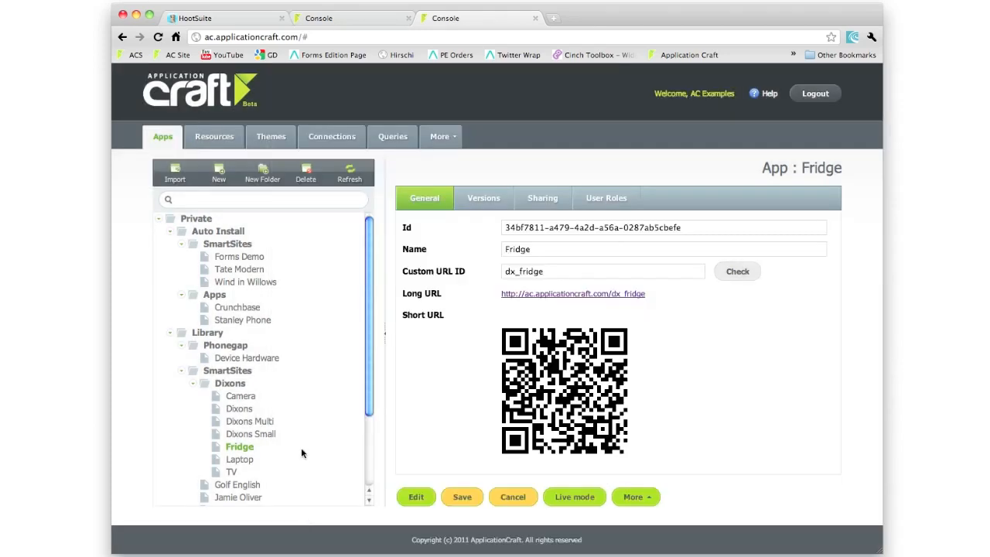
pyautogui.click(239, 307)
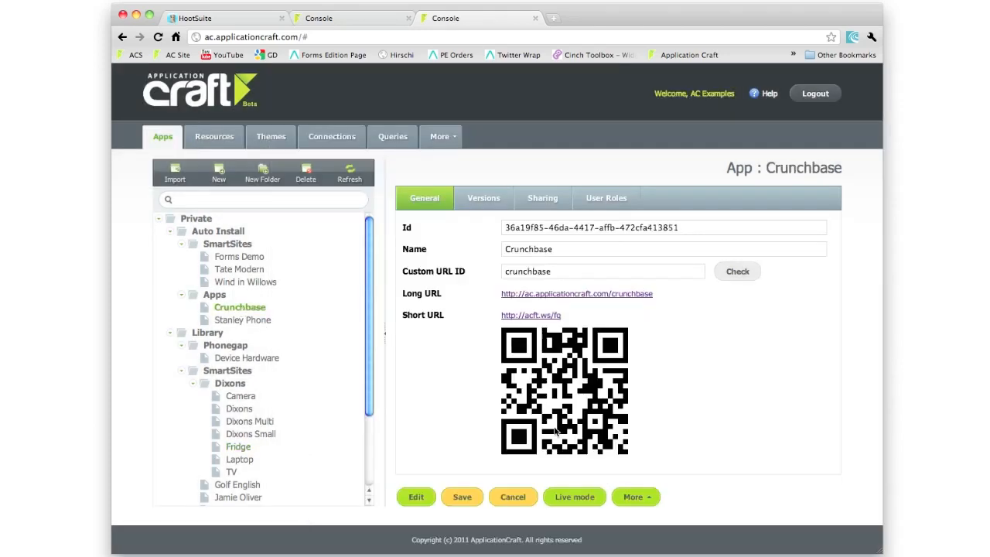
pyautogui.click(634, 496)
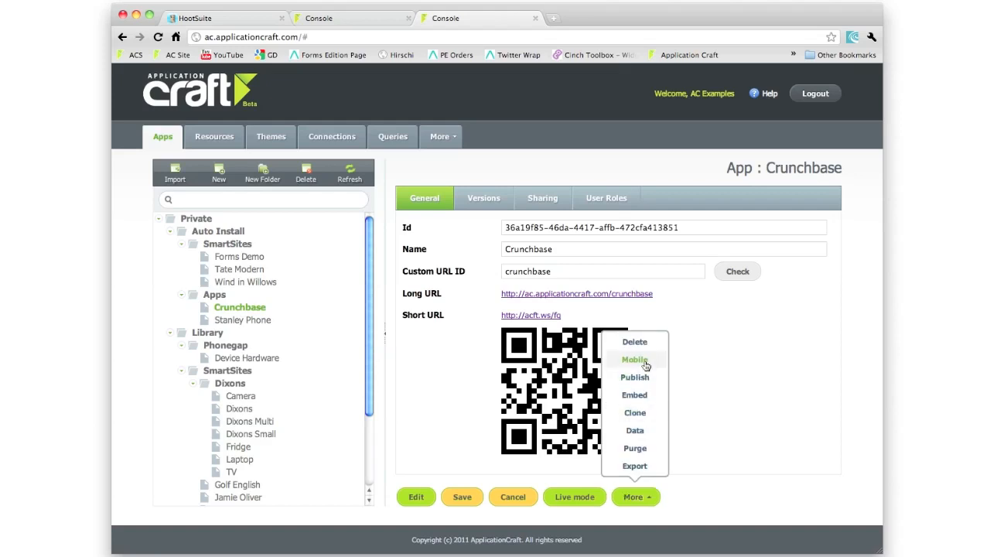
pyautogui.click(635, 358)
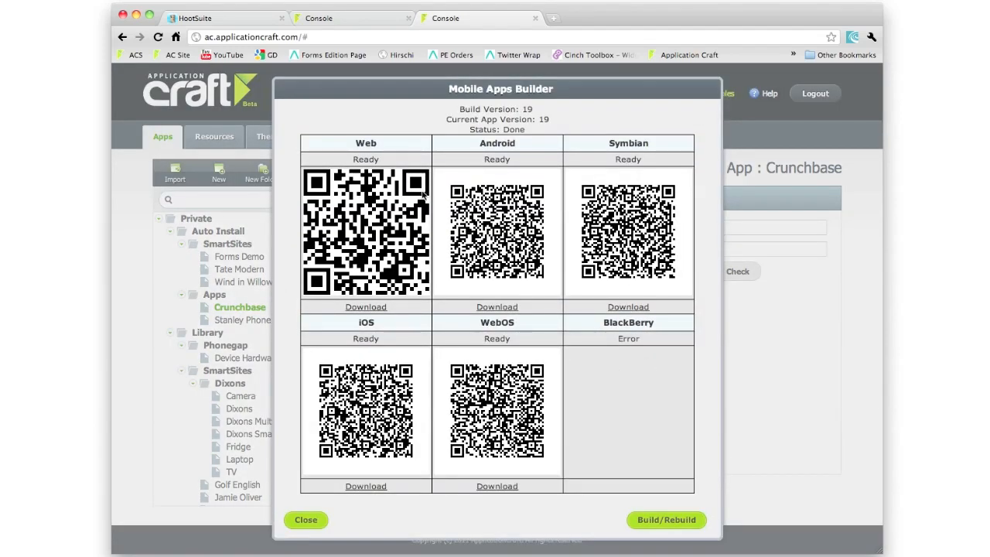
pyautogui.moveTo(511, 184)
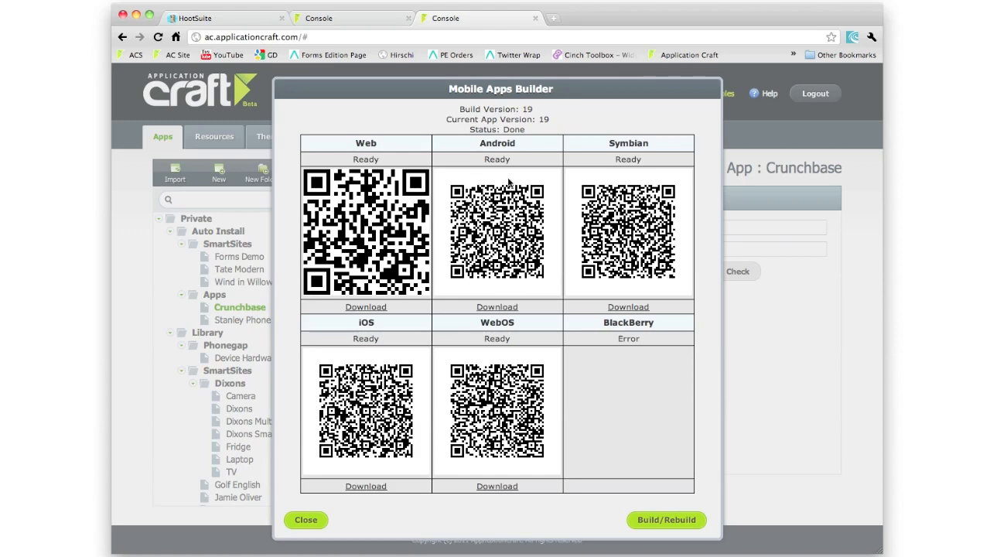
pyautogui.moveTo(616, 408)
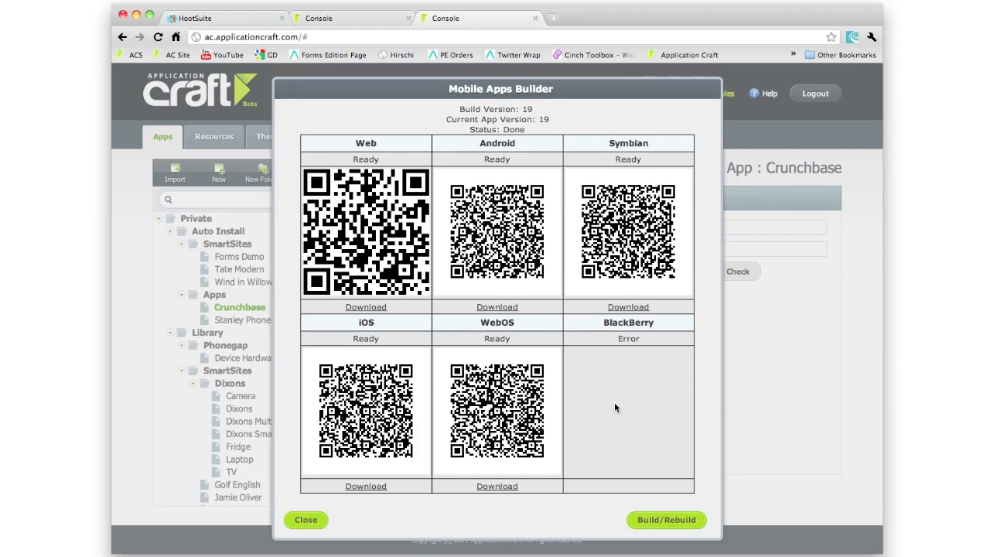
pyautogui.moveTo(583, 410)
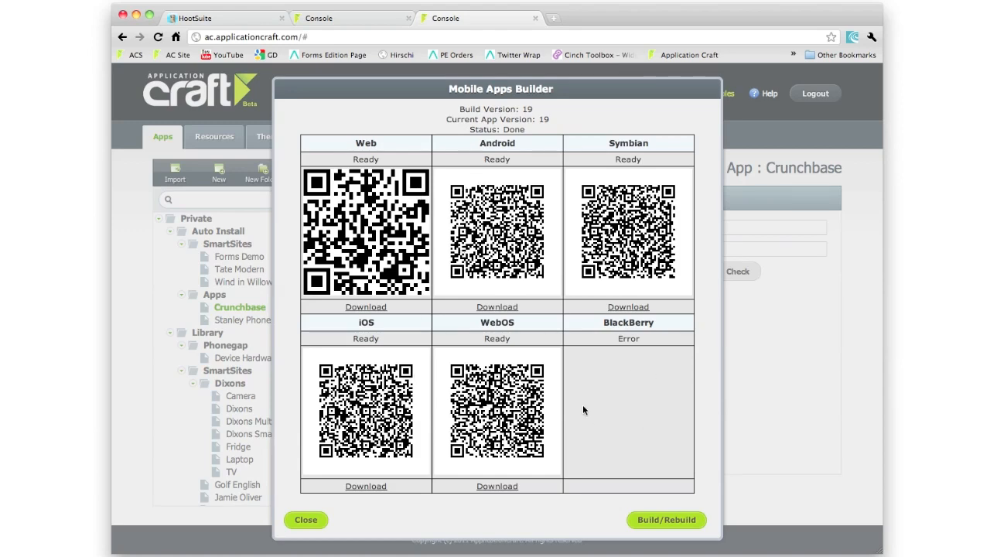
pyautogui.moveTo(584, 399)
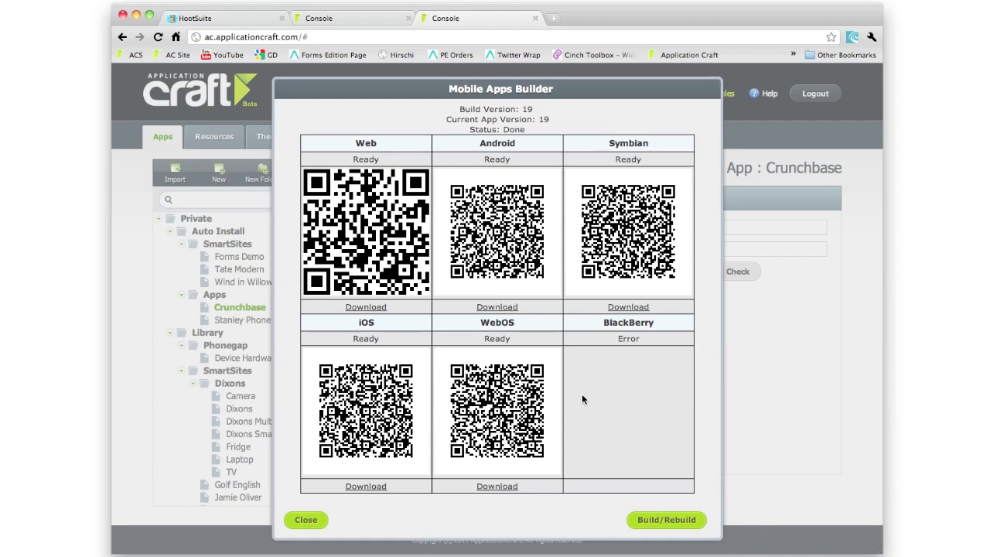
pyautogui.moveTo(570, 284)
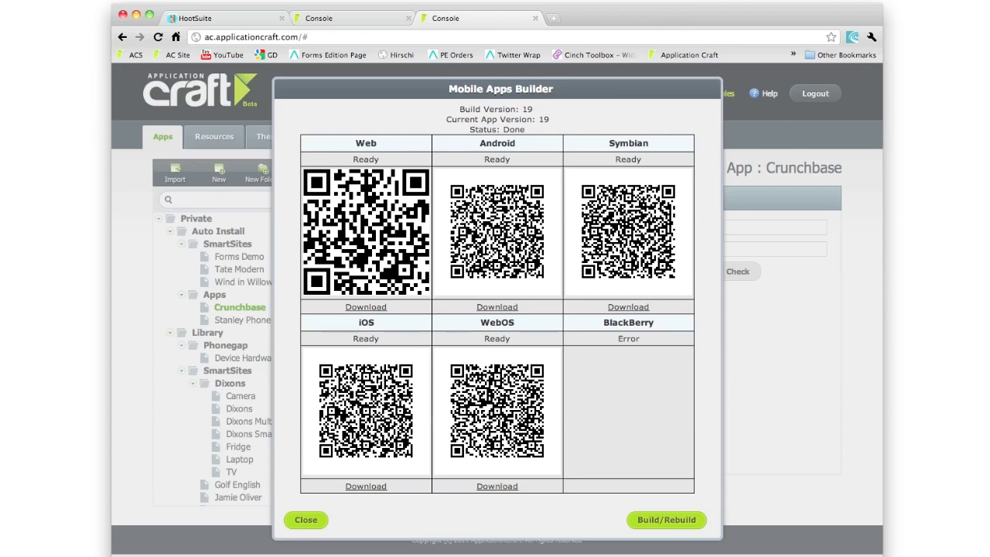
pyautogui.moveTo(334, 493)
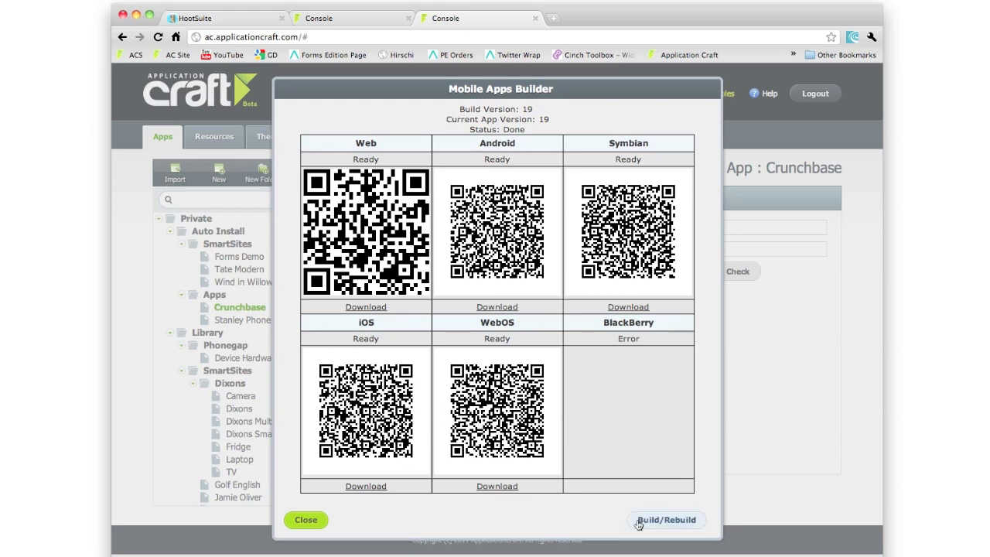
pyautogui.moveTo(586, 503)
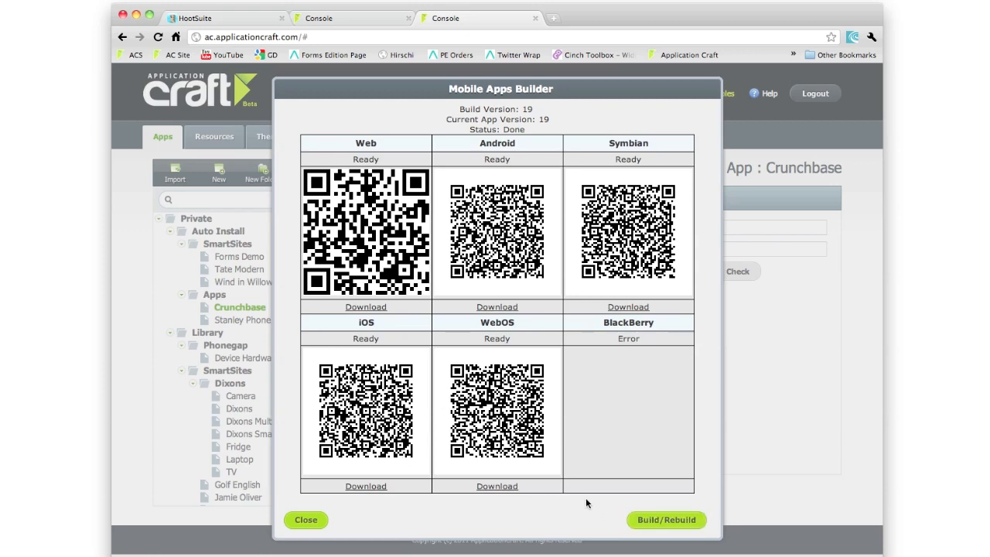
pyautogui.click(305, 519)
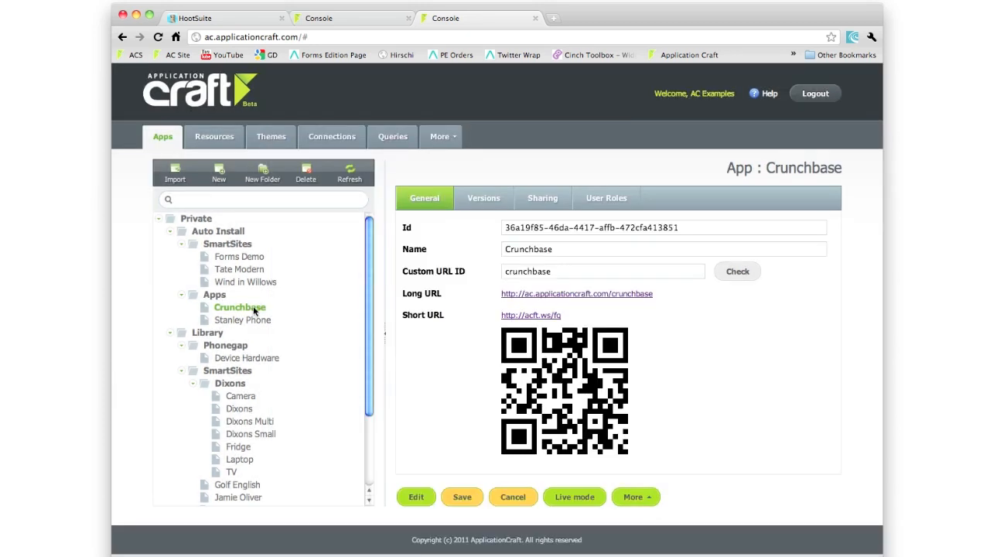
pyautogui.moveTo(252, 358)
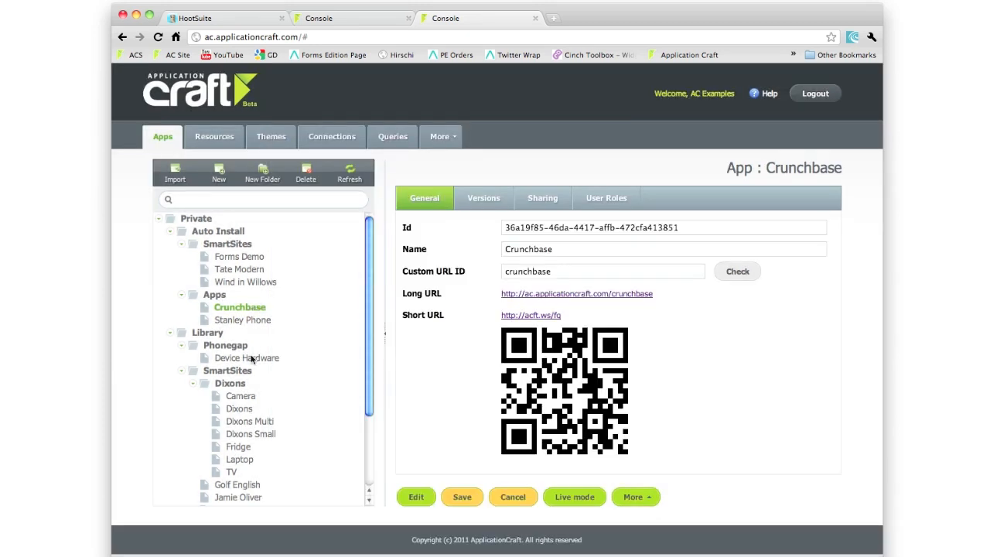
# Show the Phonegap library's Device Hardware app with its details and QR code.
pyautogui.click(246, 358)
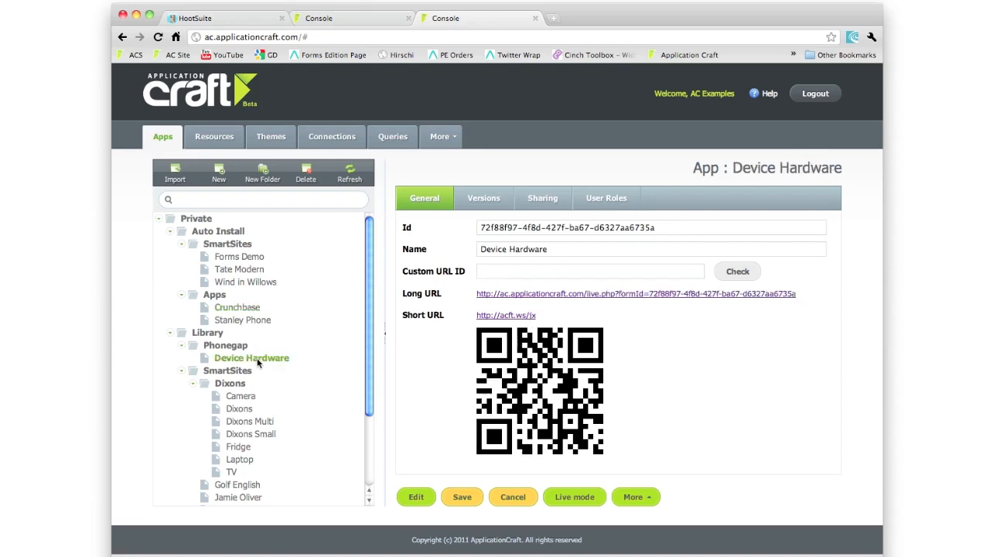